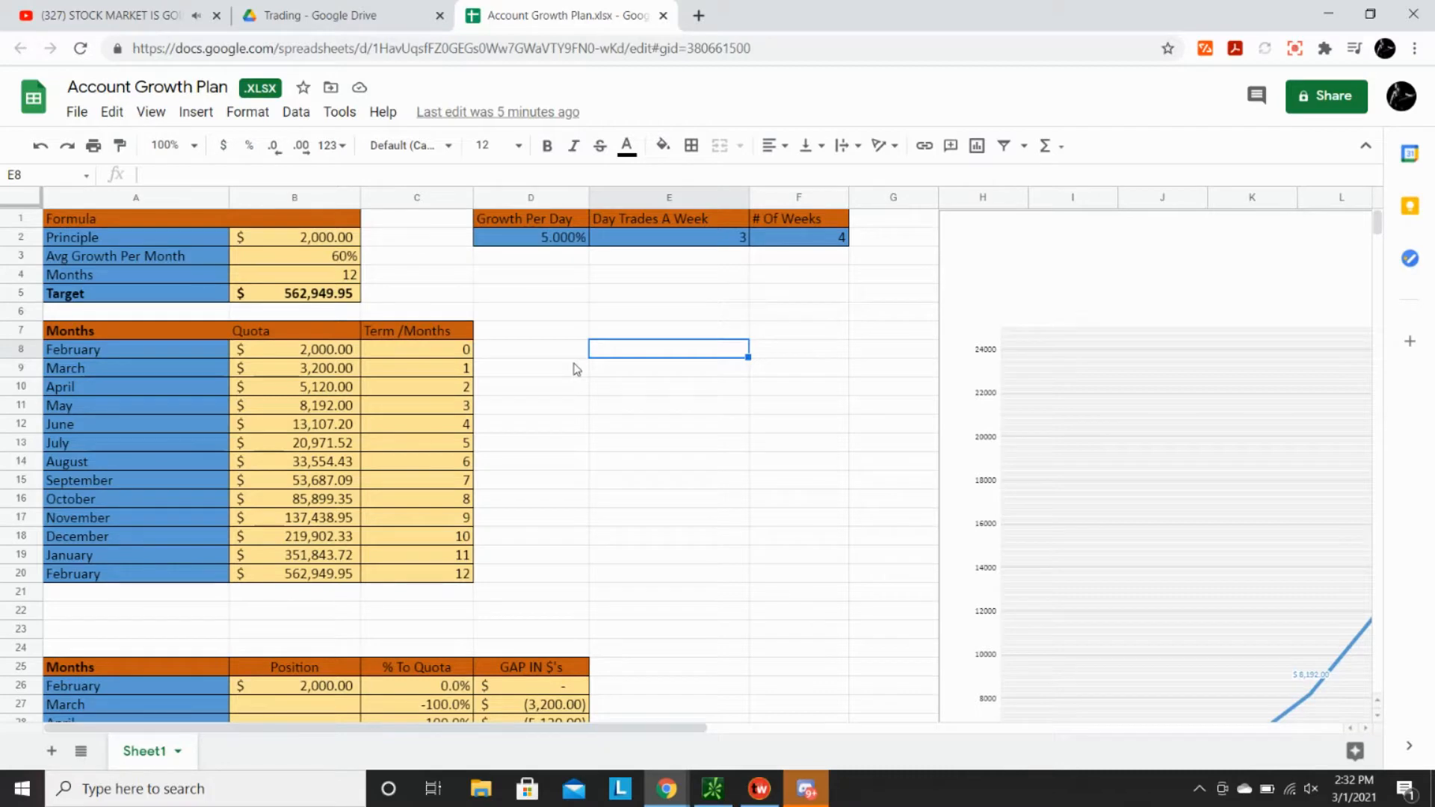
mouse_move(86, 243)
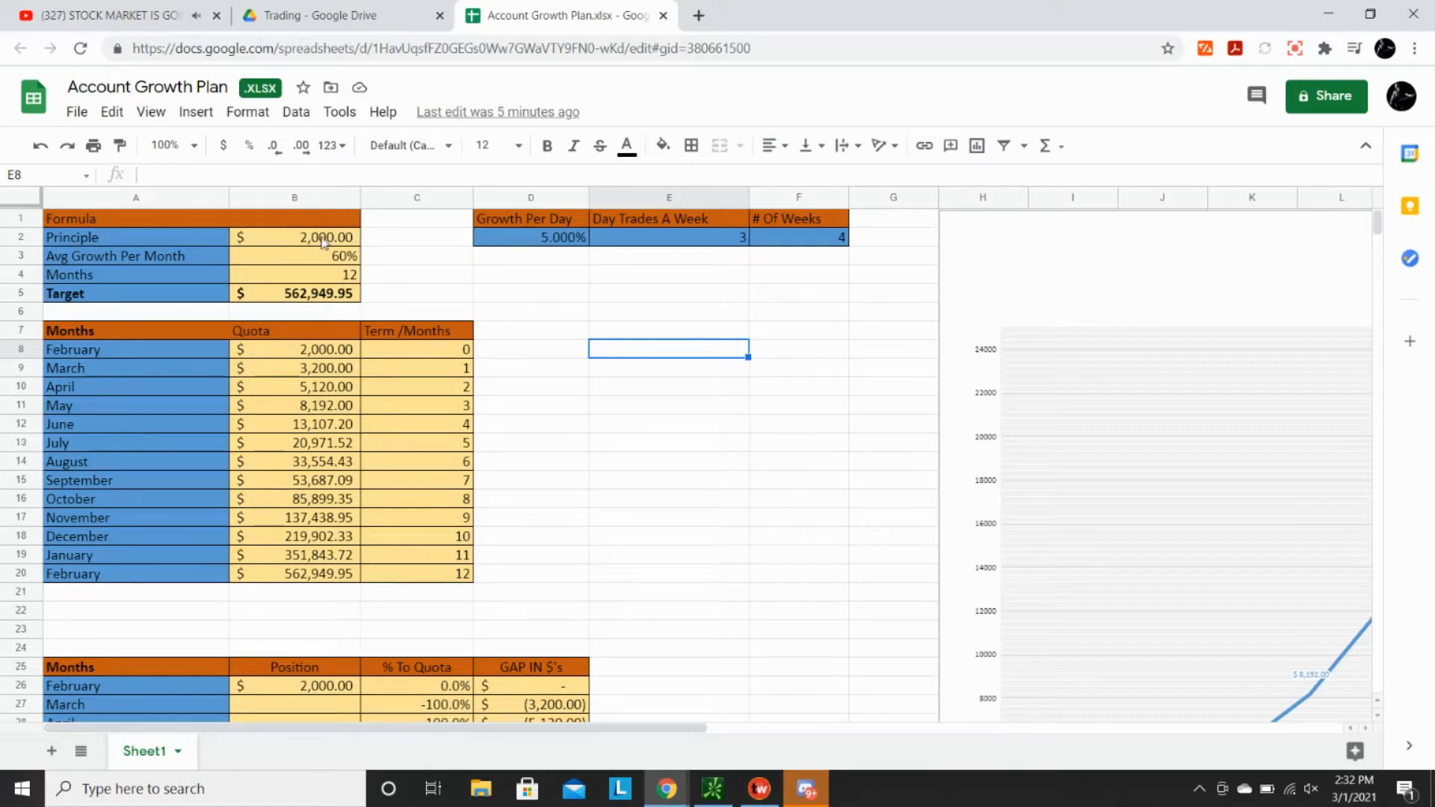
mouse_move(535, 284)
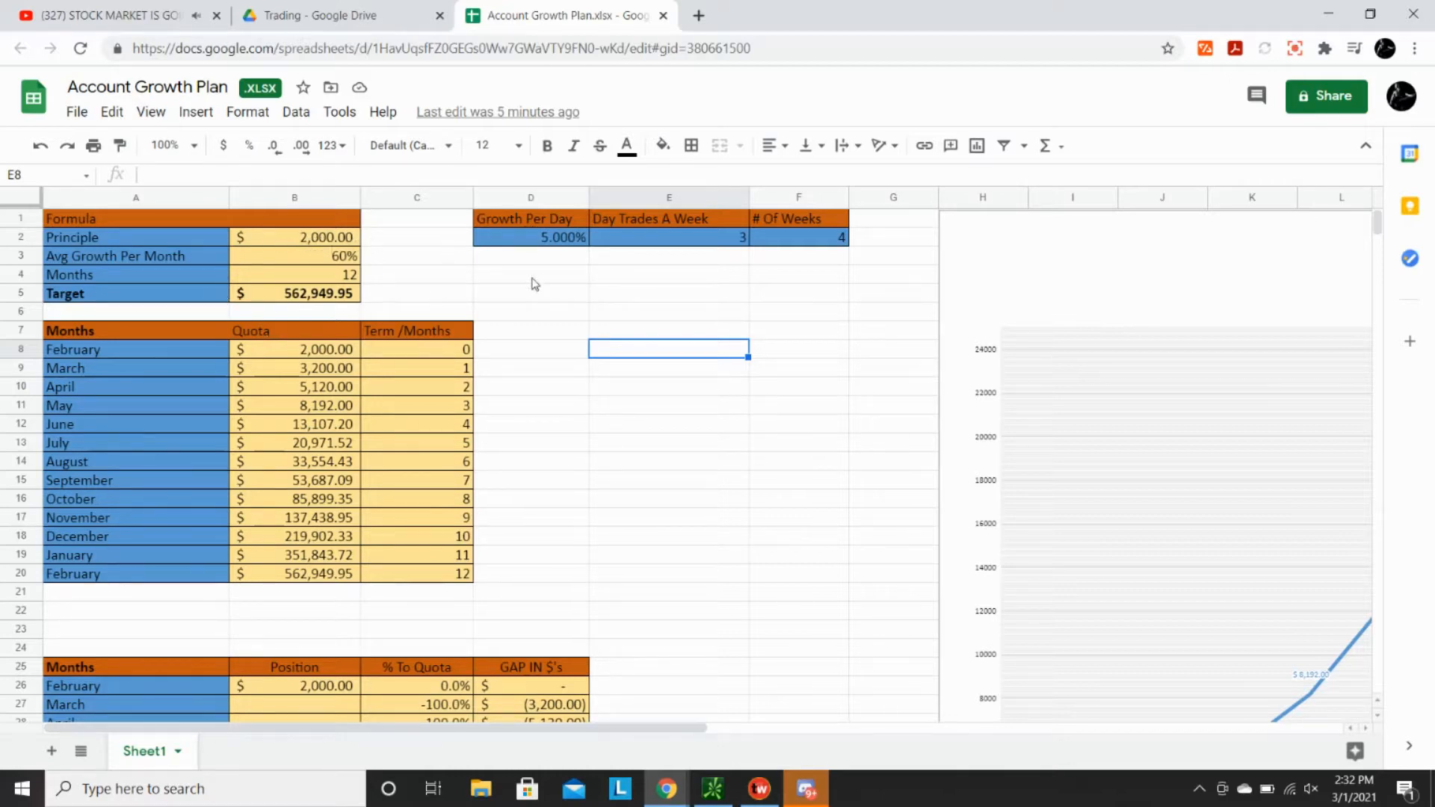
mouse_move(366, 254)
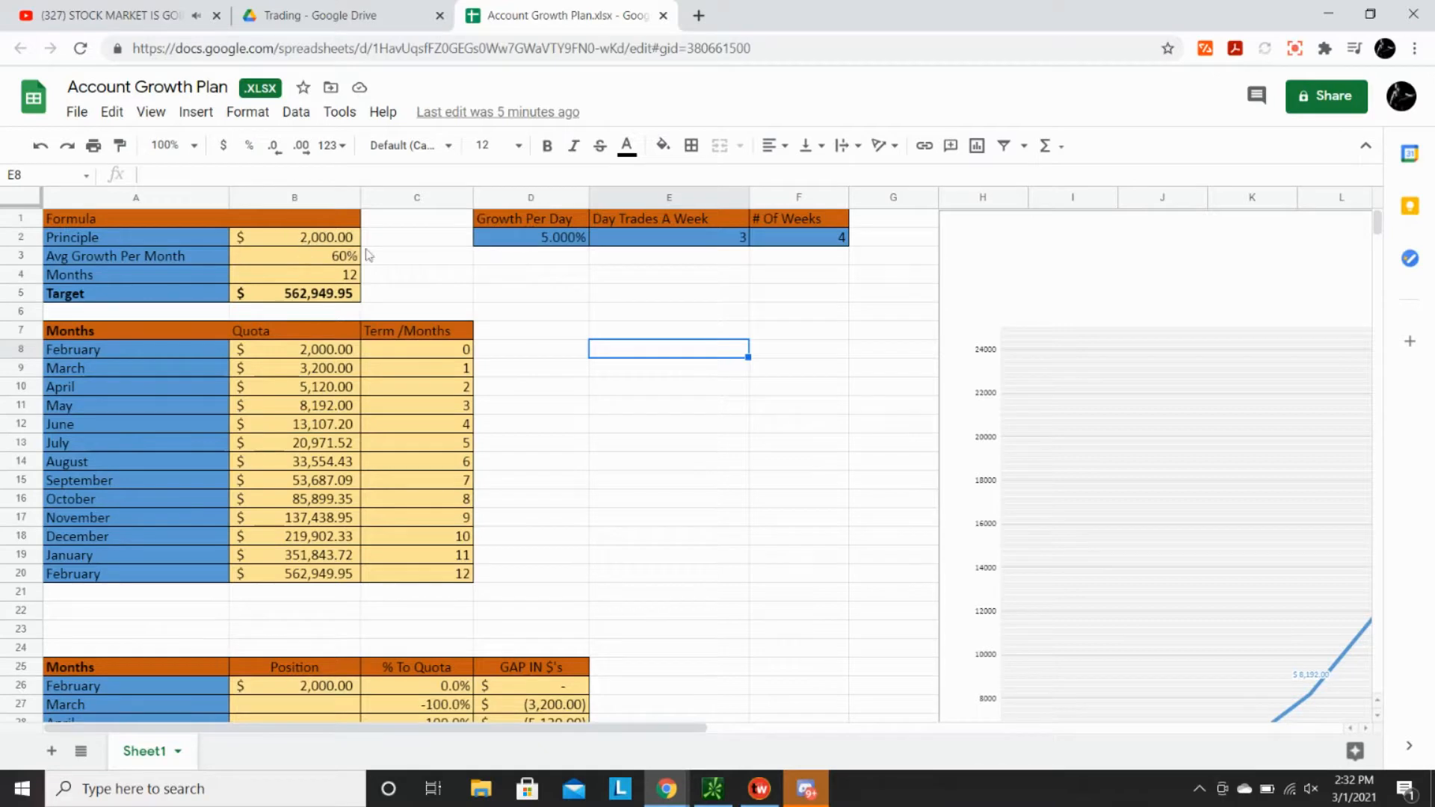
mouse_move(291, 230)
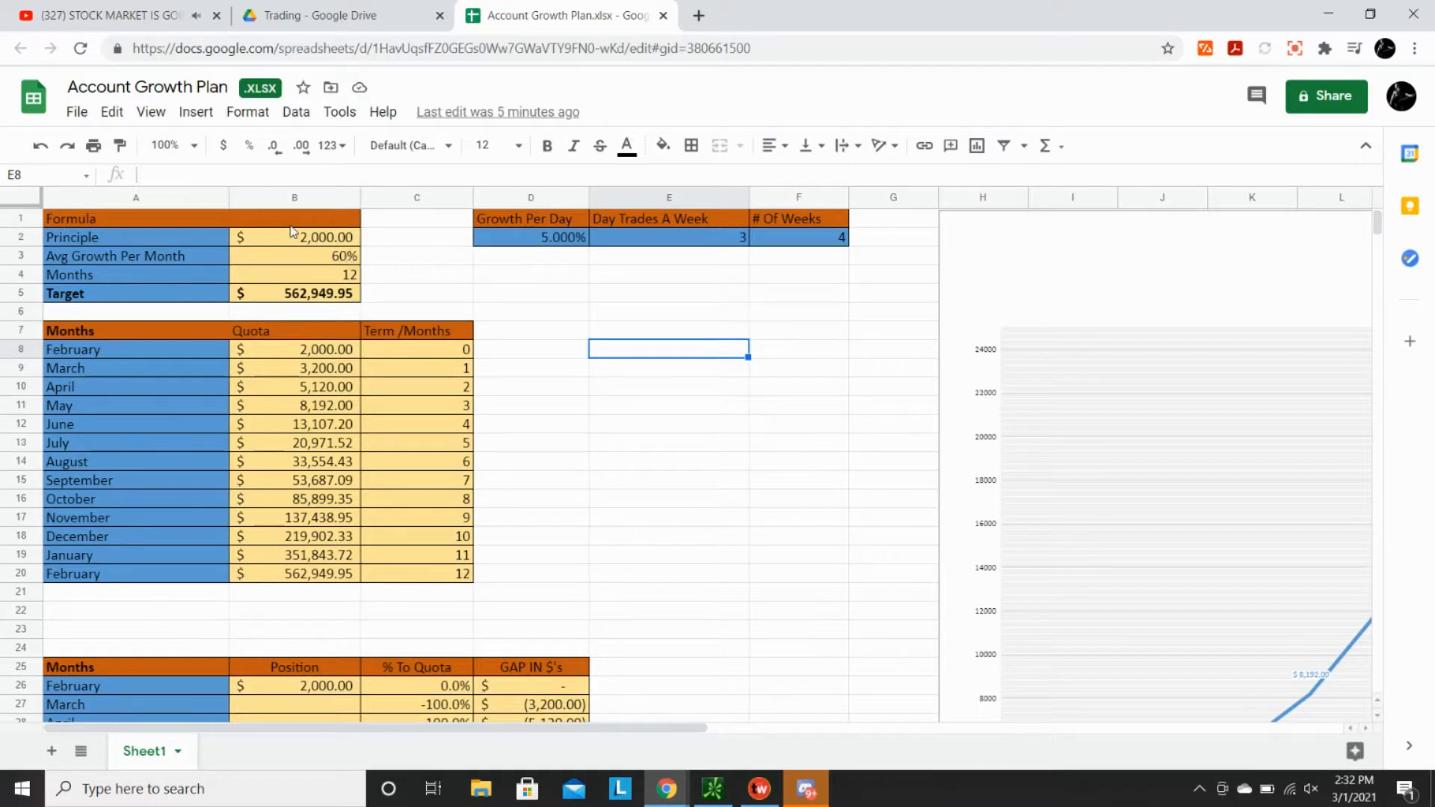
mouse_move(553, 254)
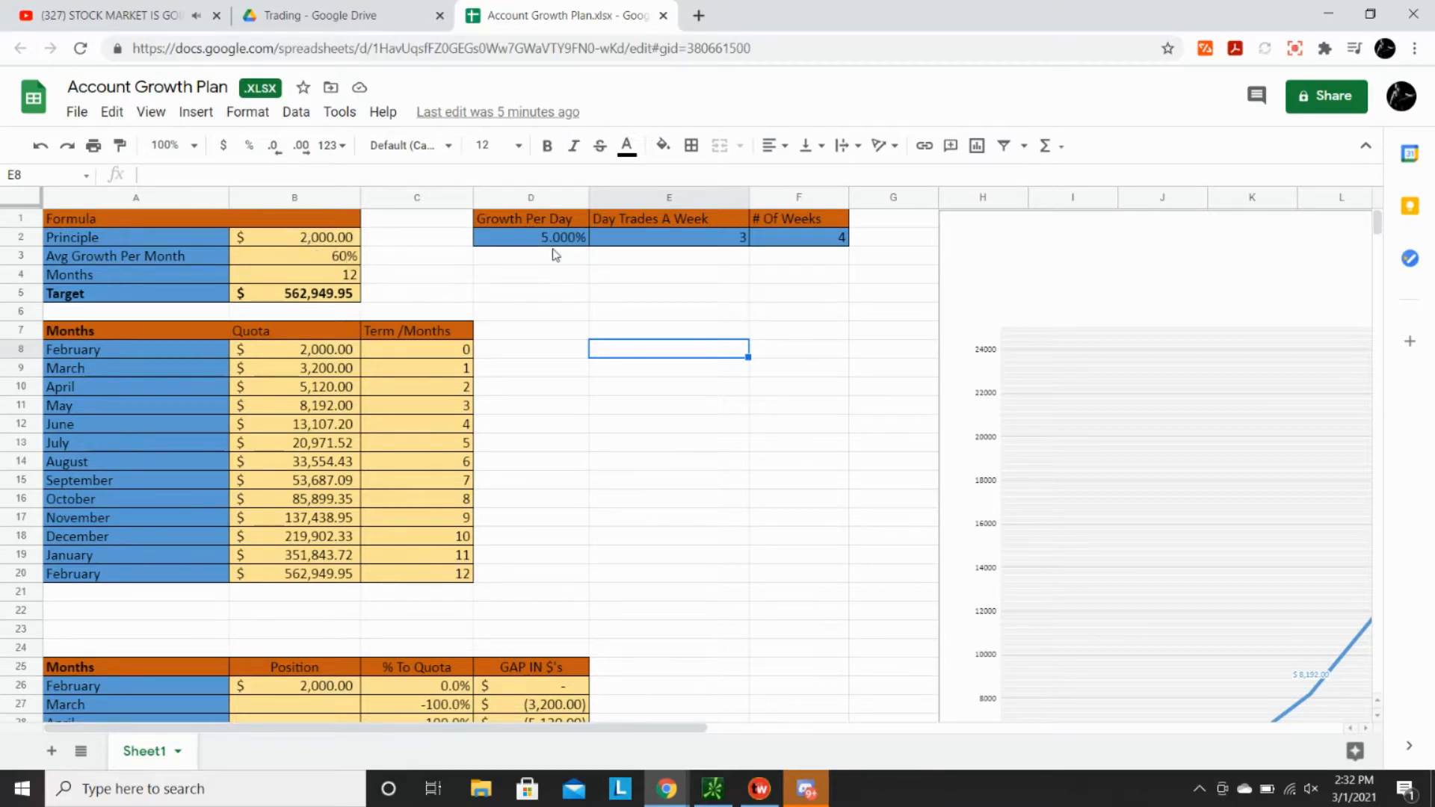
mouse_move(765, 268)
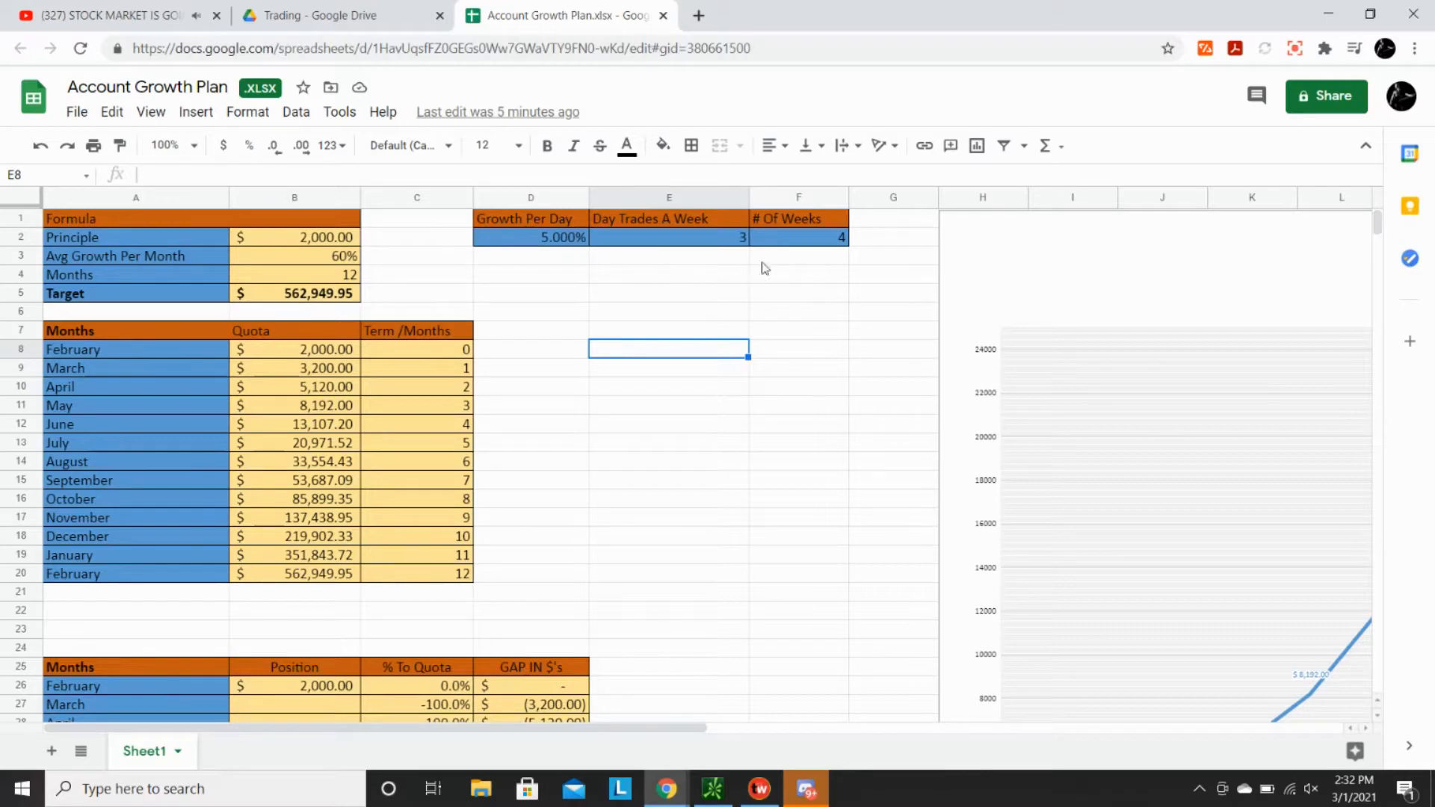
mouse_move(749, 258)
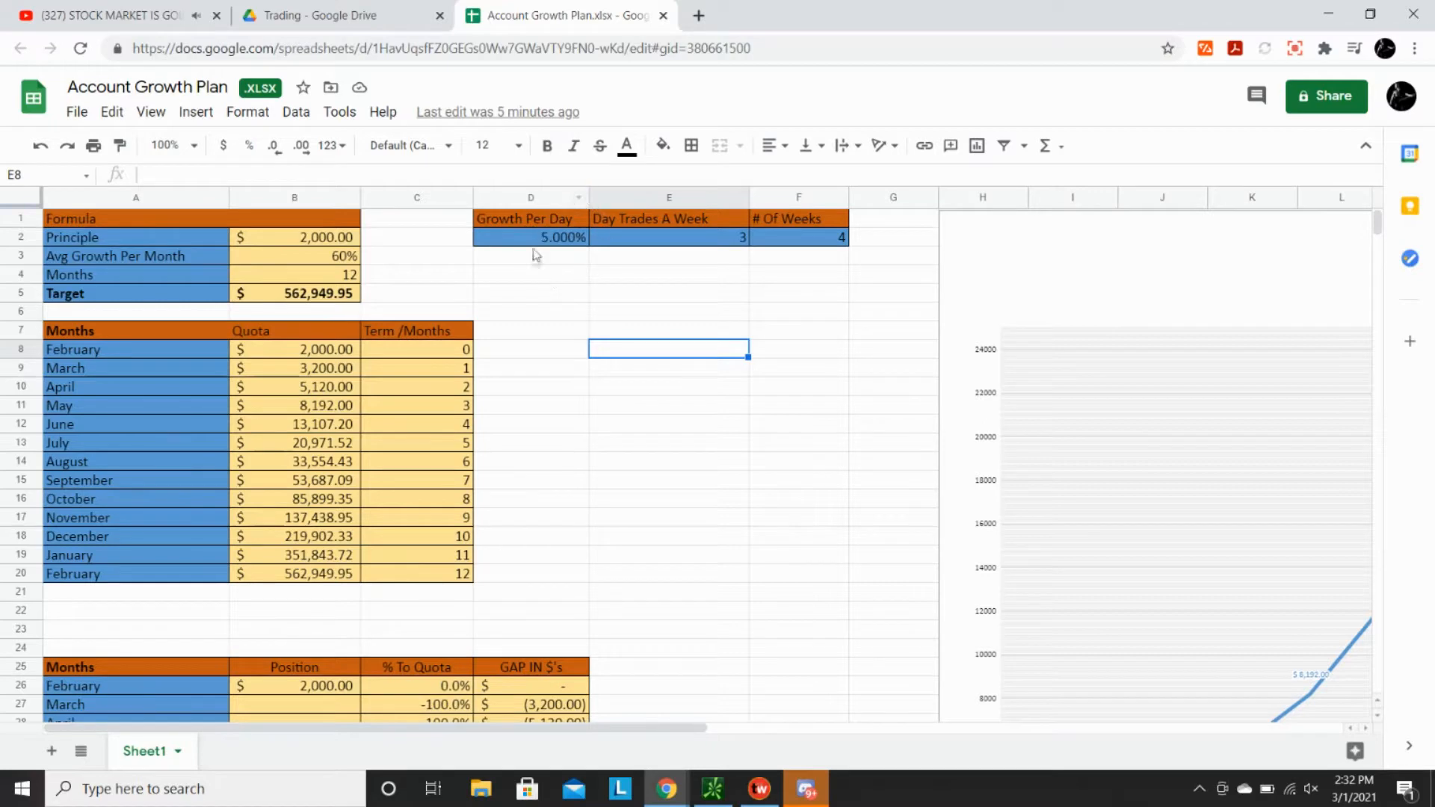
mouse_move(678, 242)
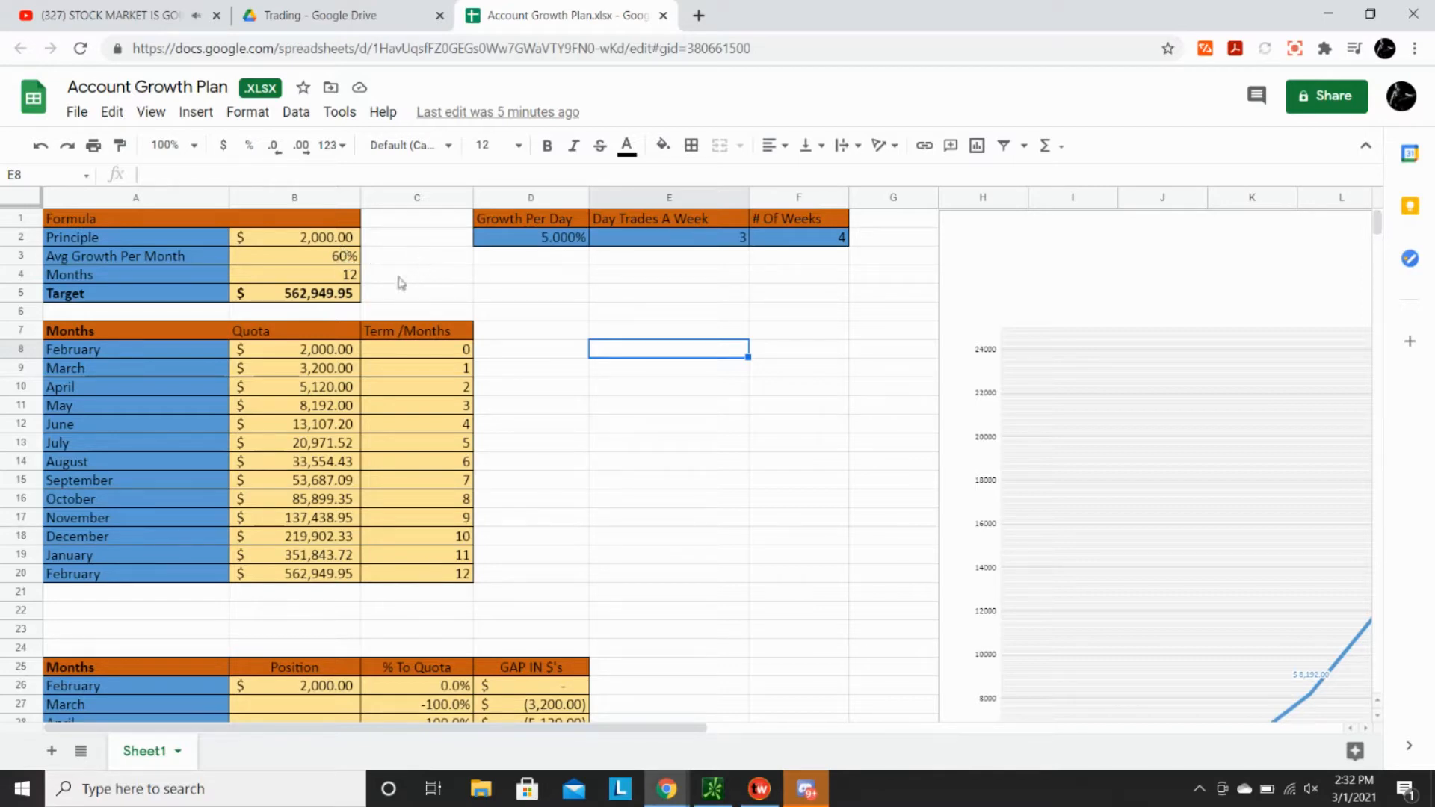
mouse_move(302, 238)
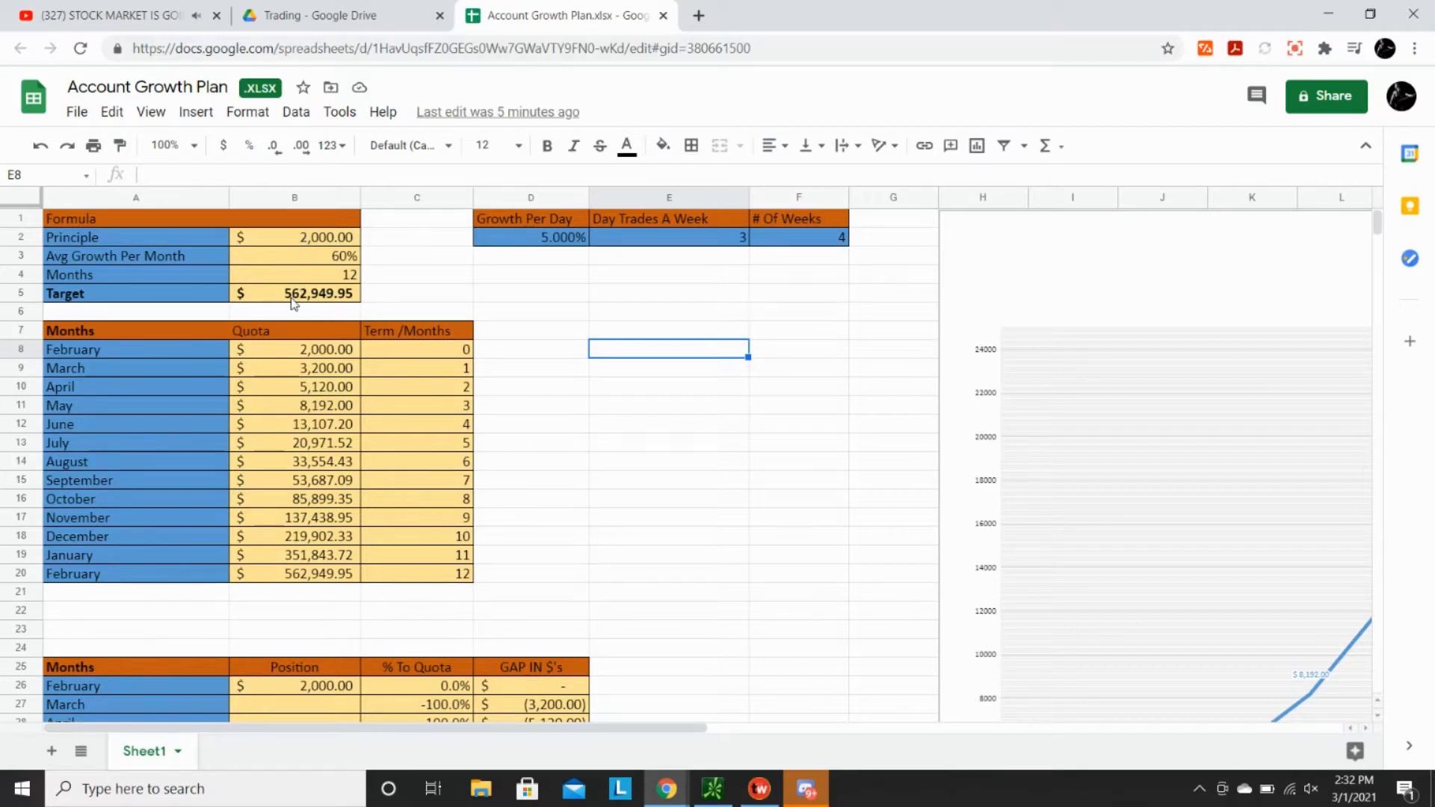
mouse_move(323, 305)
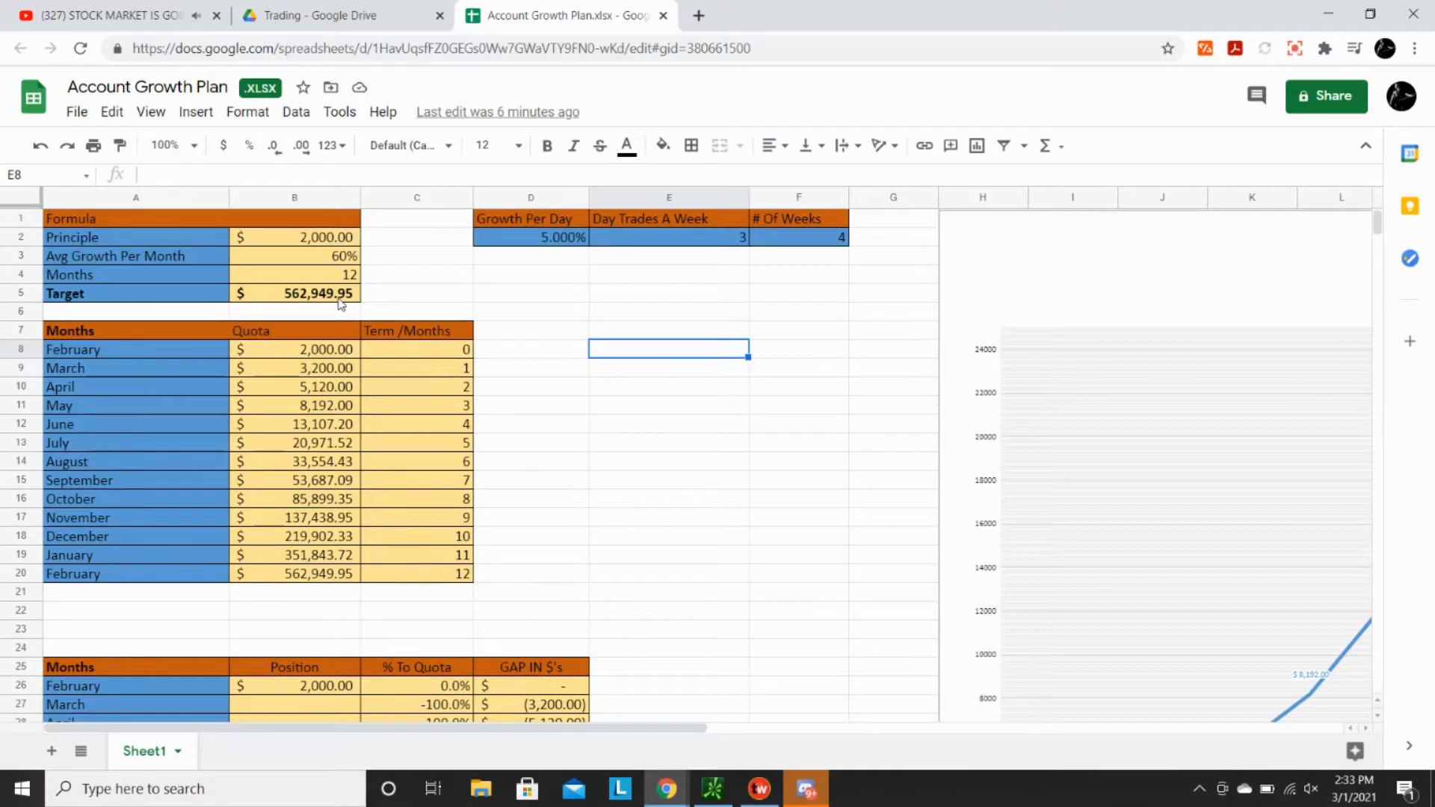
mouse_move(294, 356)
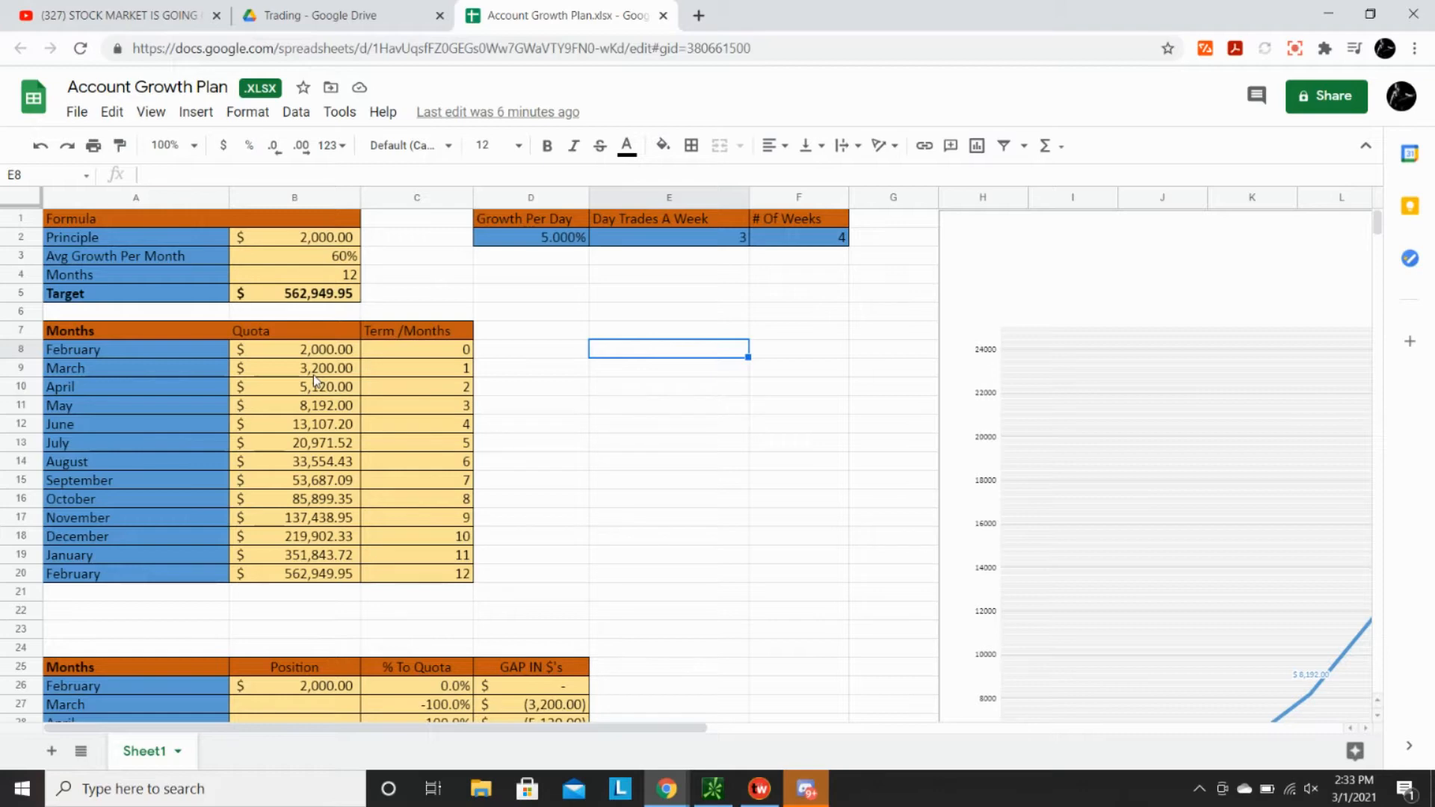
mouse_move(307, 389)
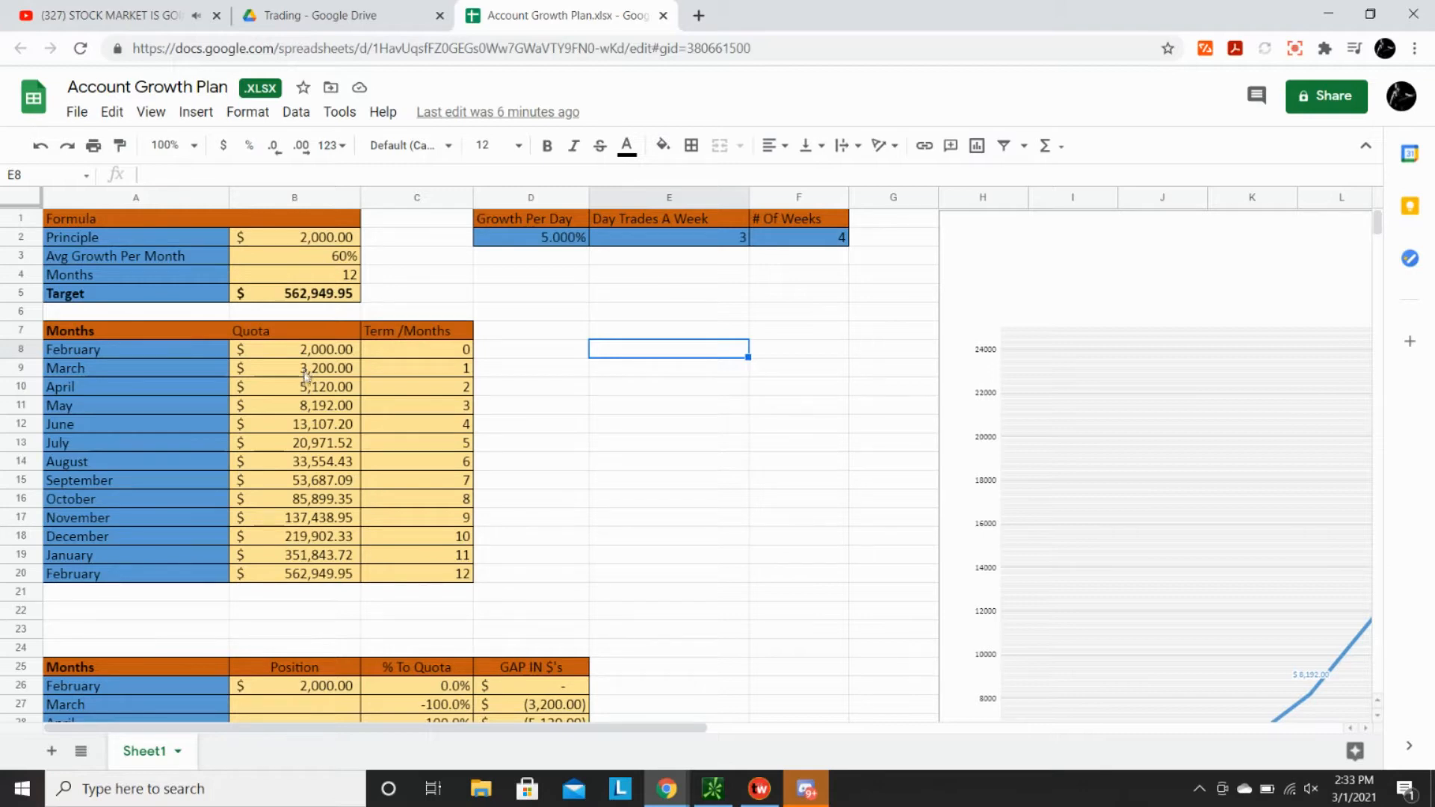
mouse_move(306, 405)
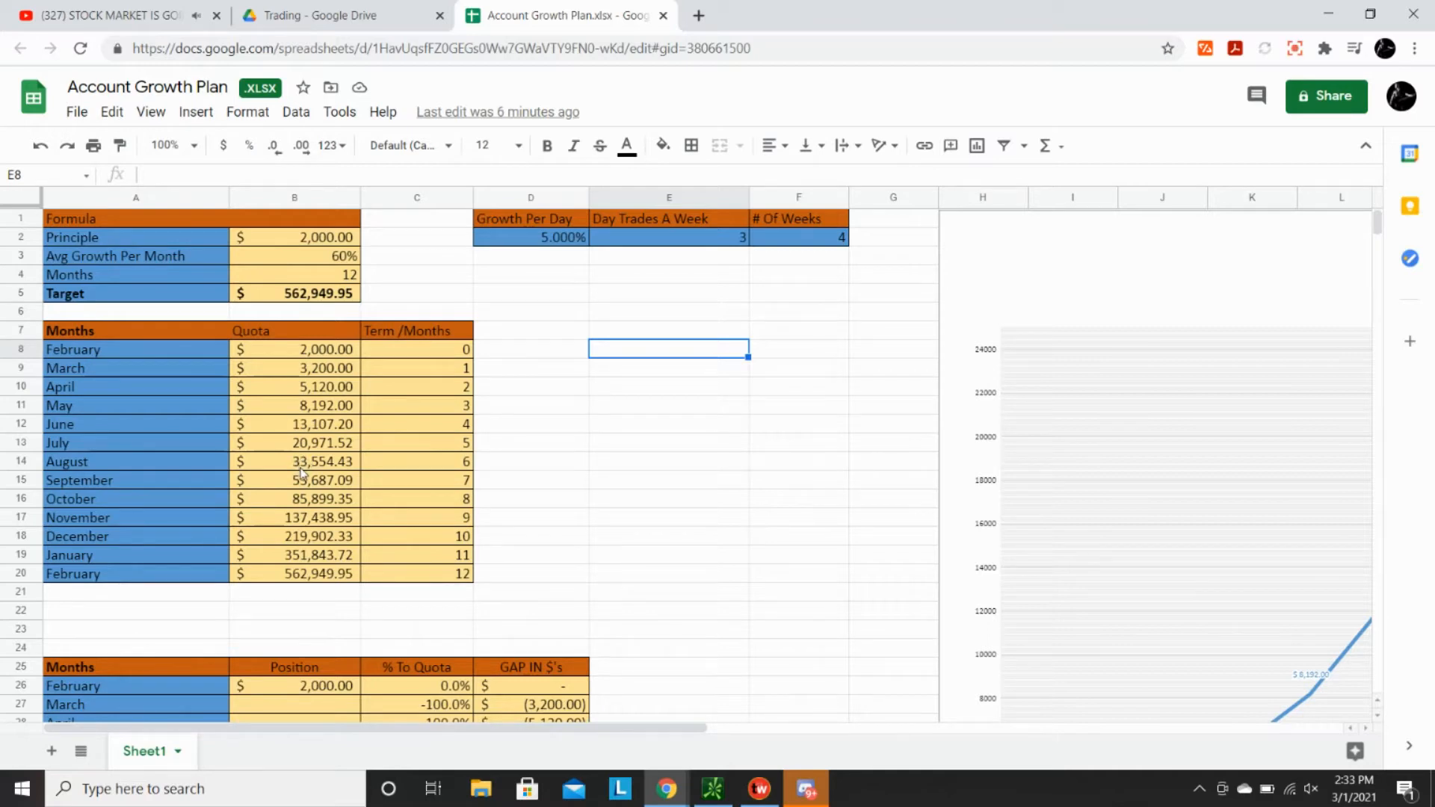
mouse_move(279, 451)
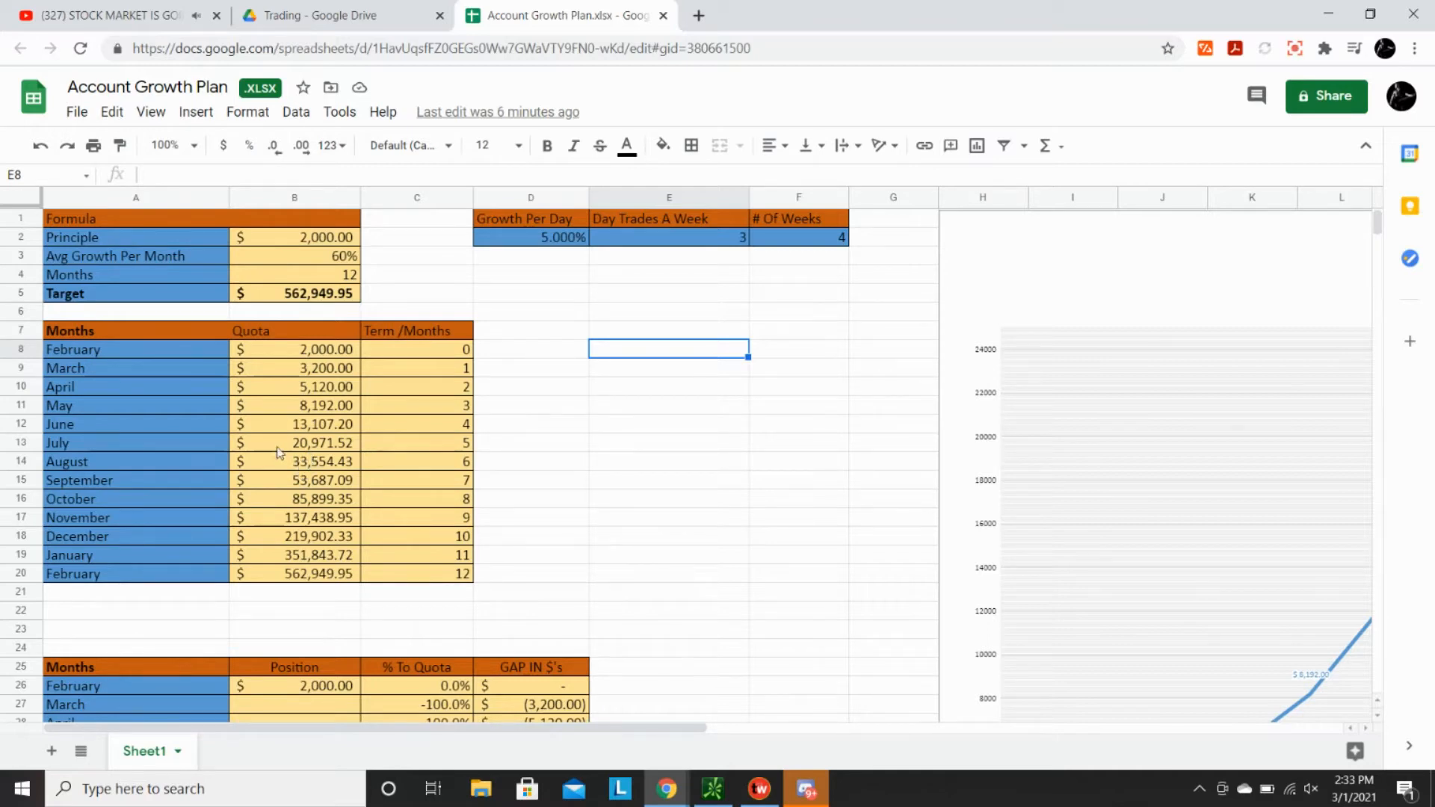
mouse_move(314, 469)
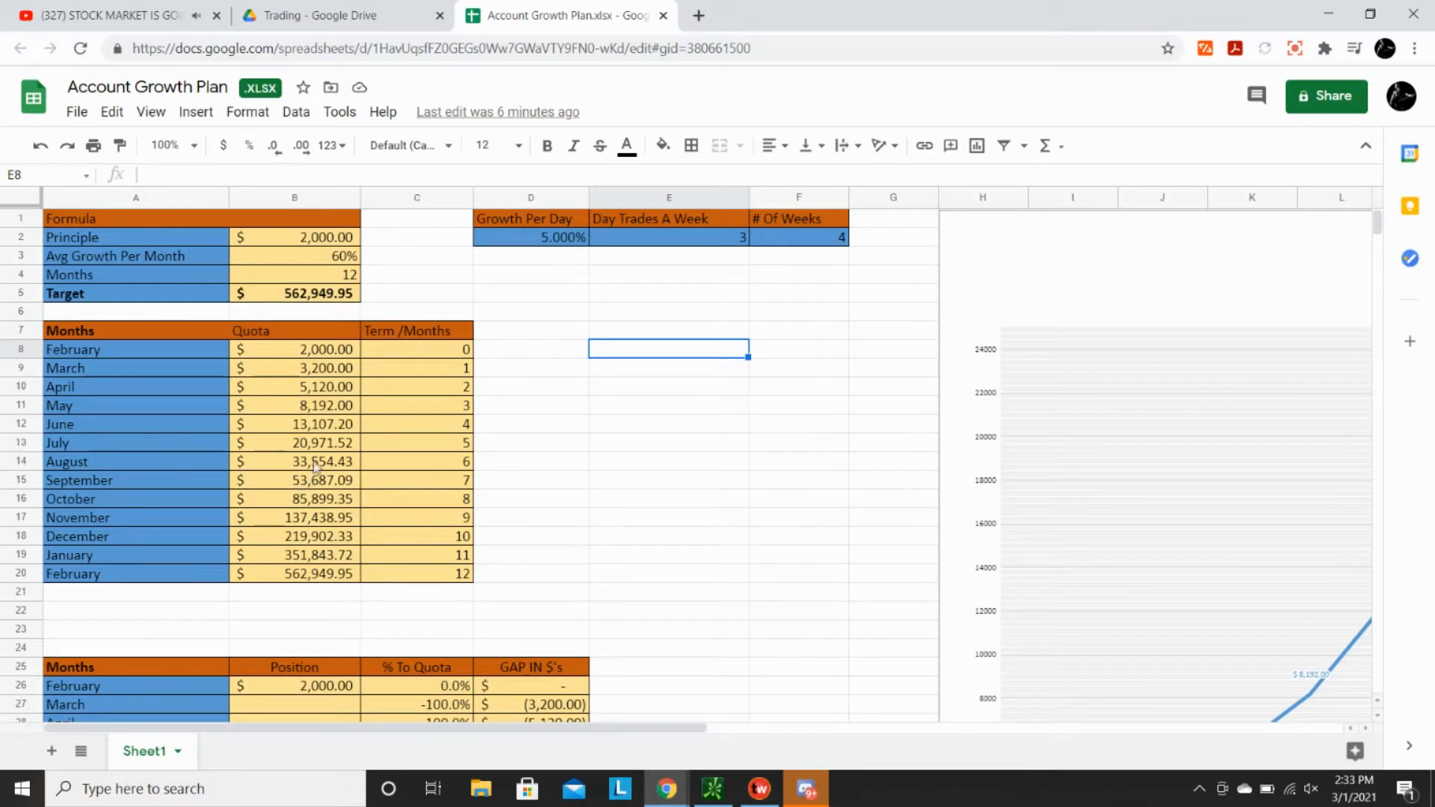
mouse_move(307, 507)
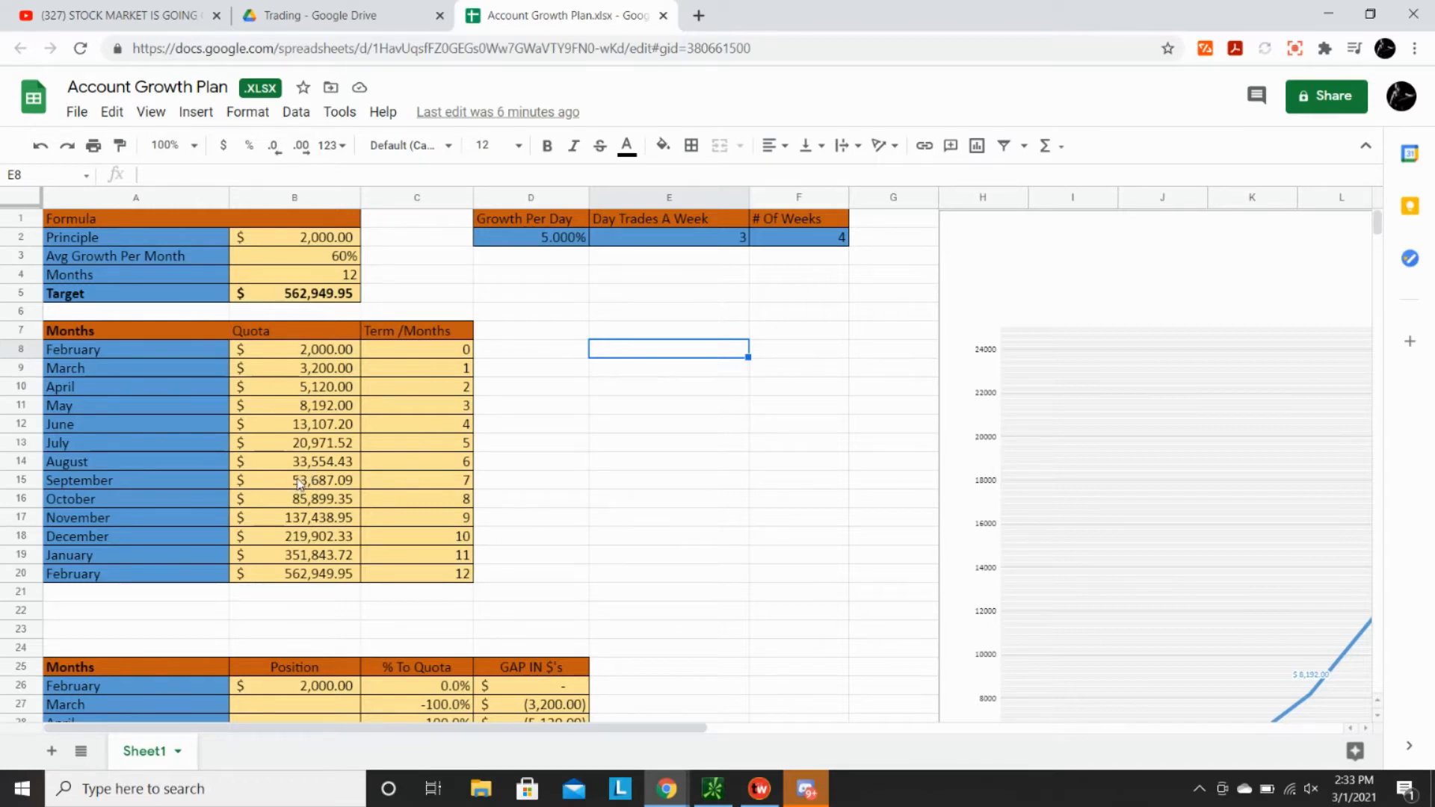
Step: Inspect the quota formulas for September through February and the term values beside them
click(294, 479)
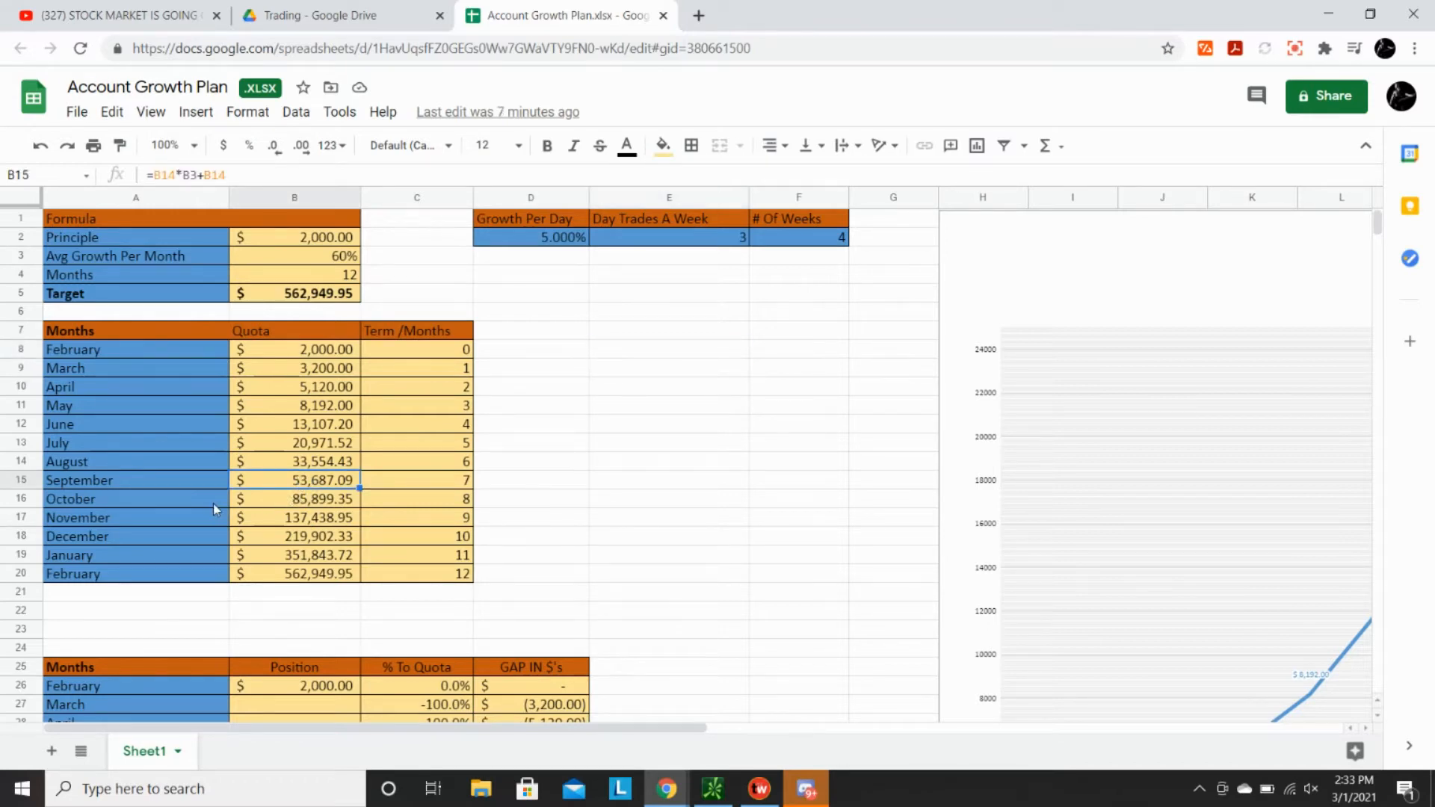
click(294, 499)
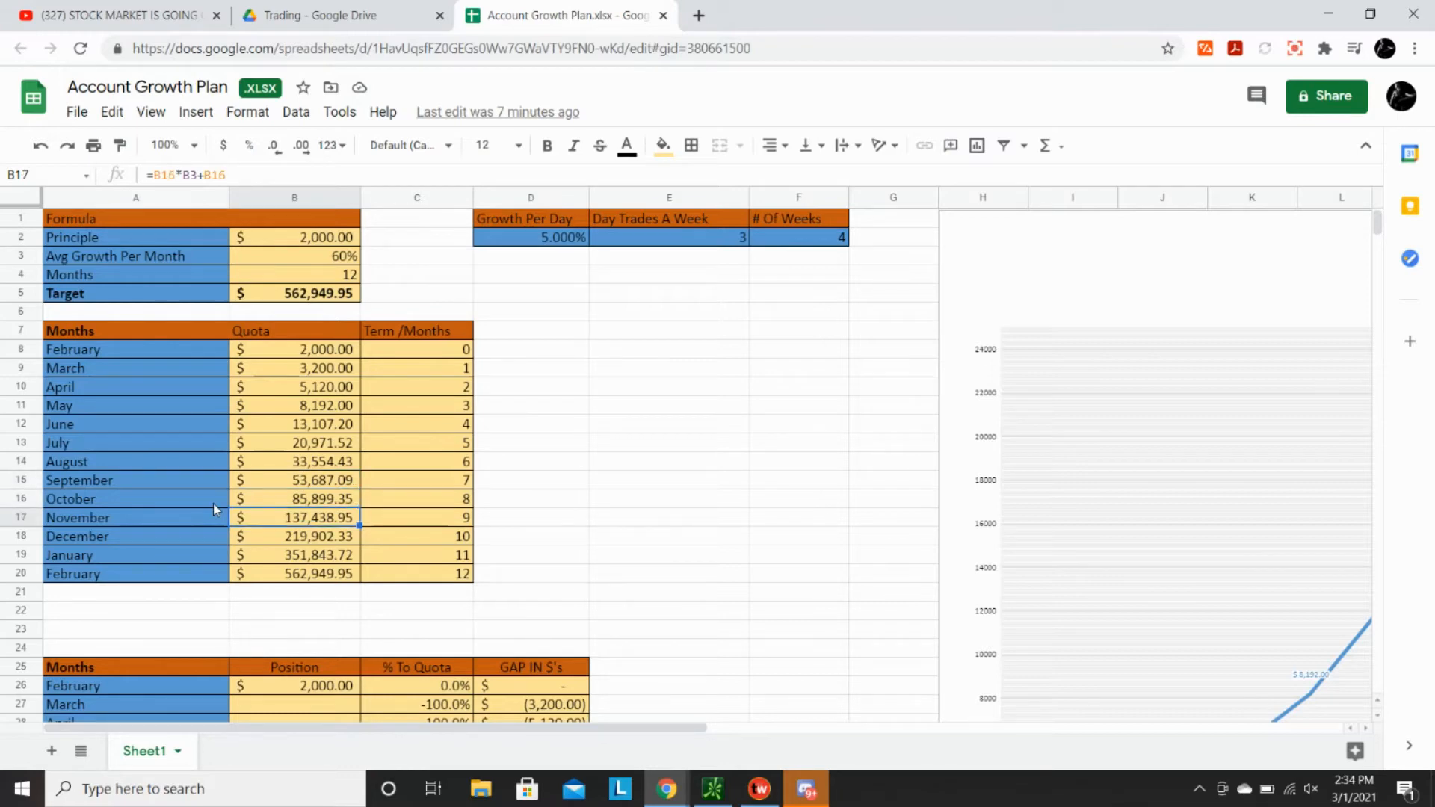
click(294, 555)
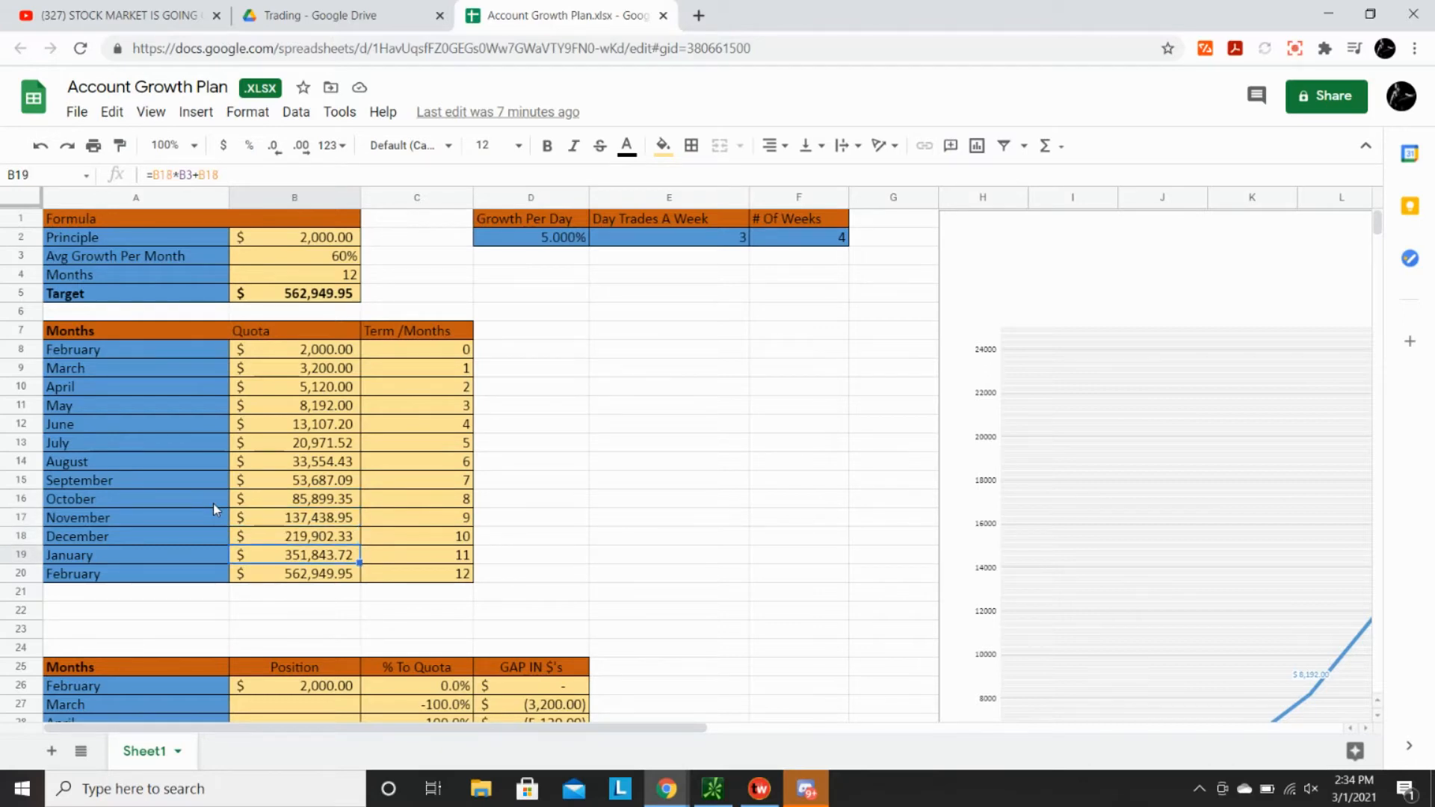
click(295, 575)
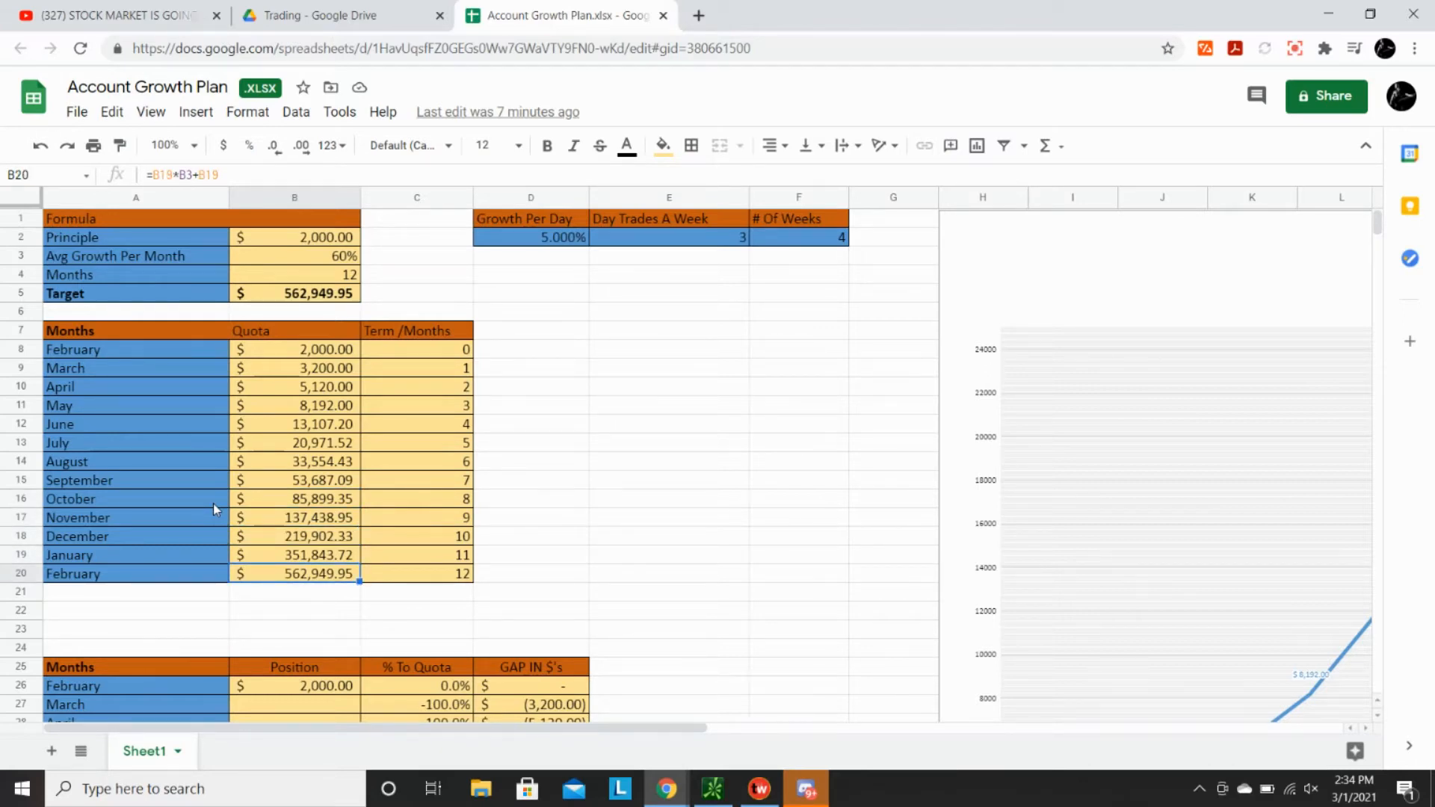
mouse_move(443, 495)
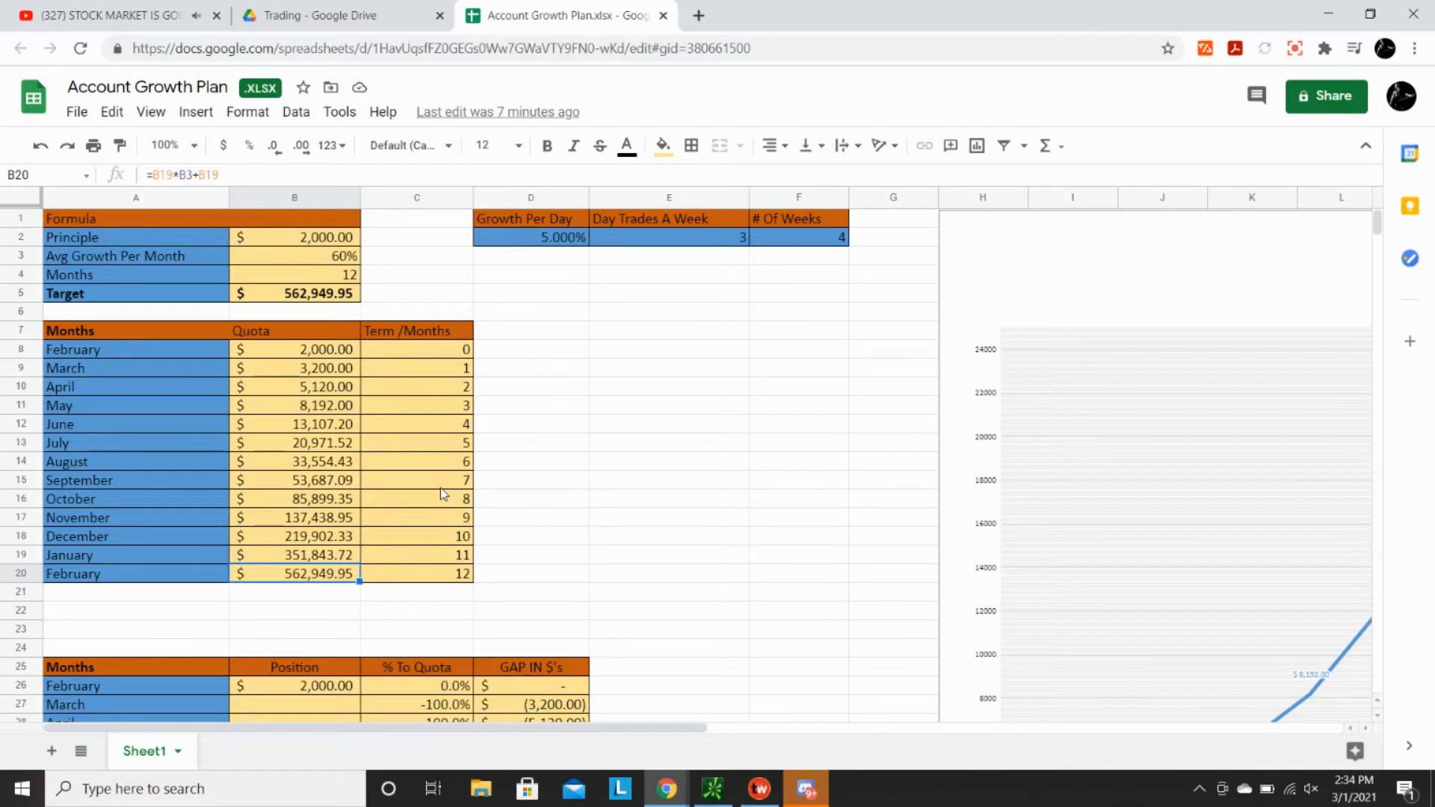
click(418, 574)
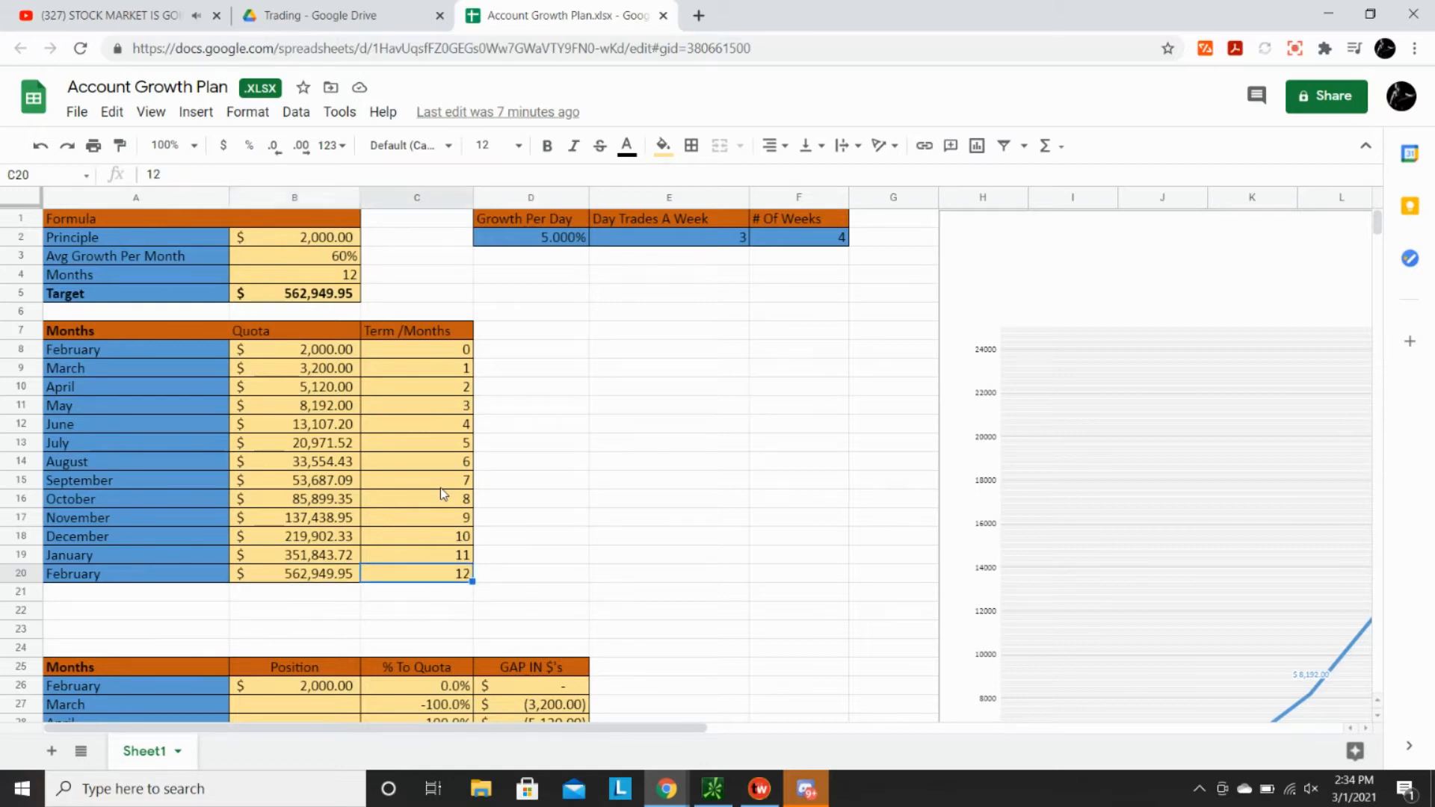
click(418, 555)
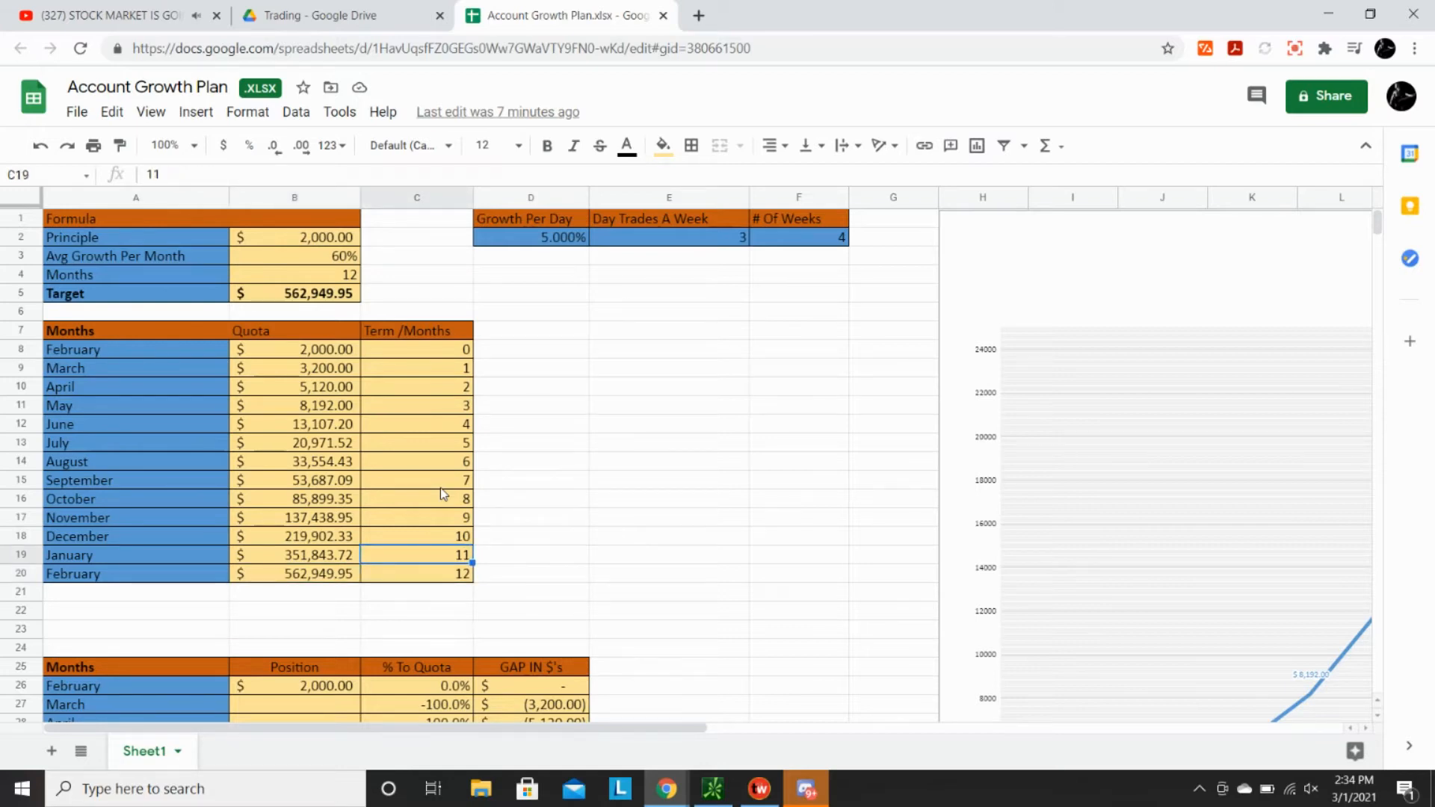
click(417, 386)
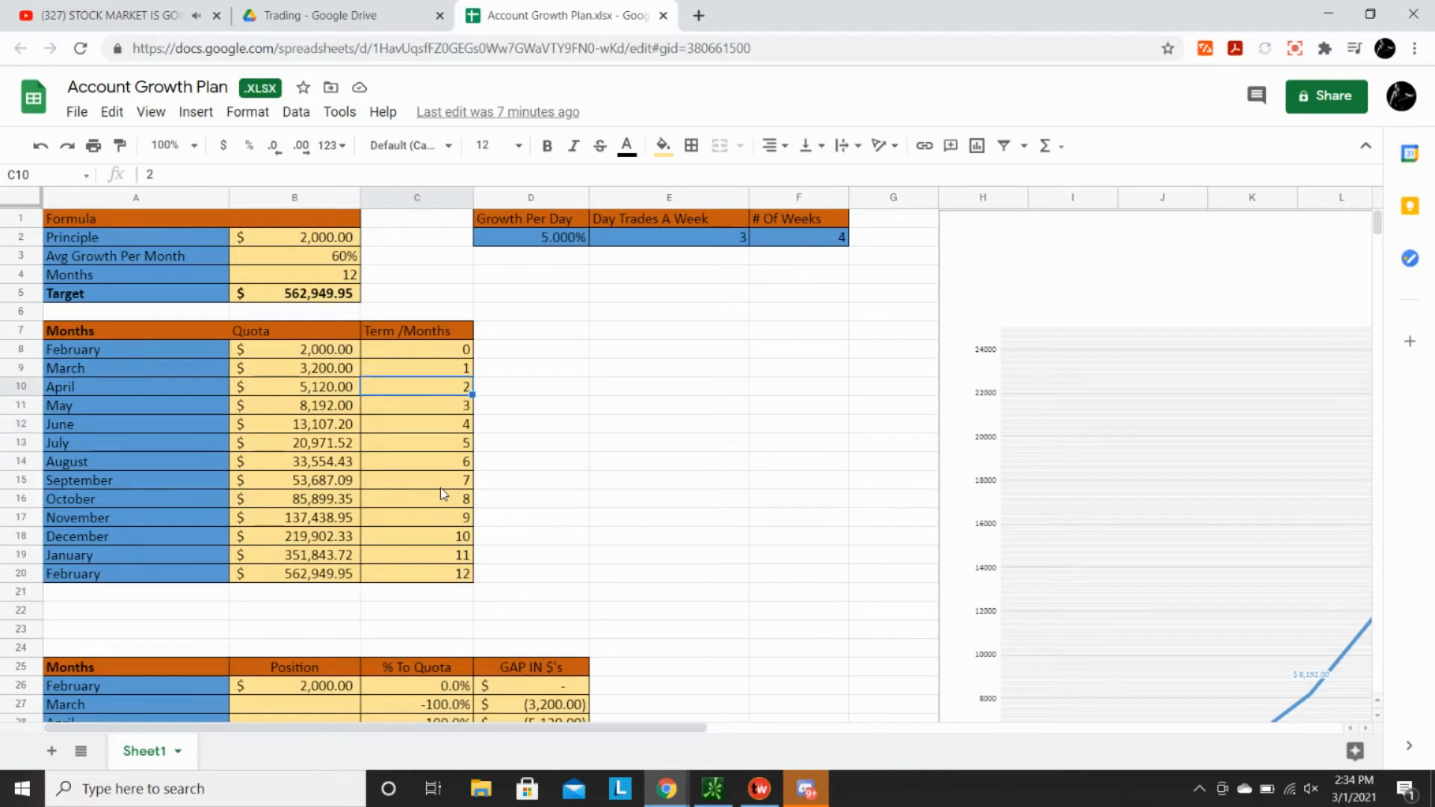
click(417, 293)
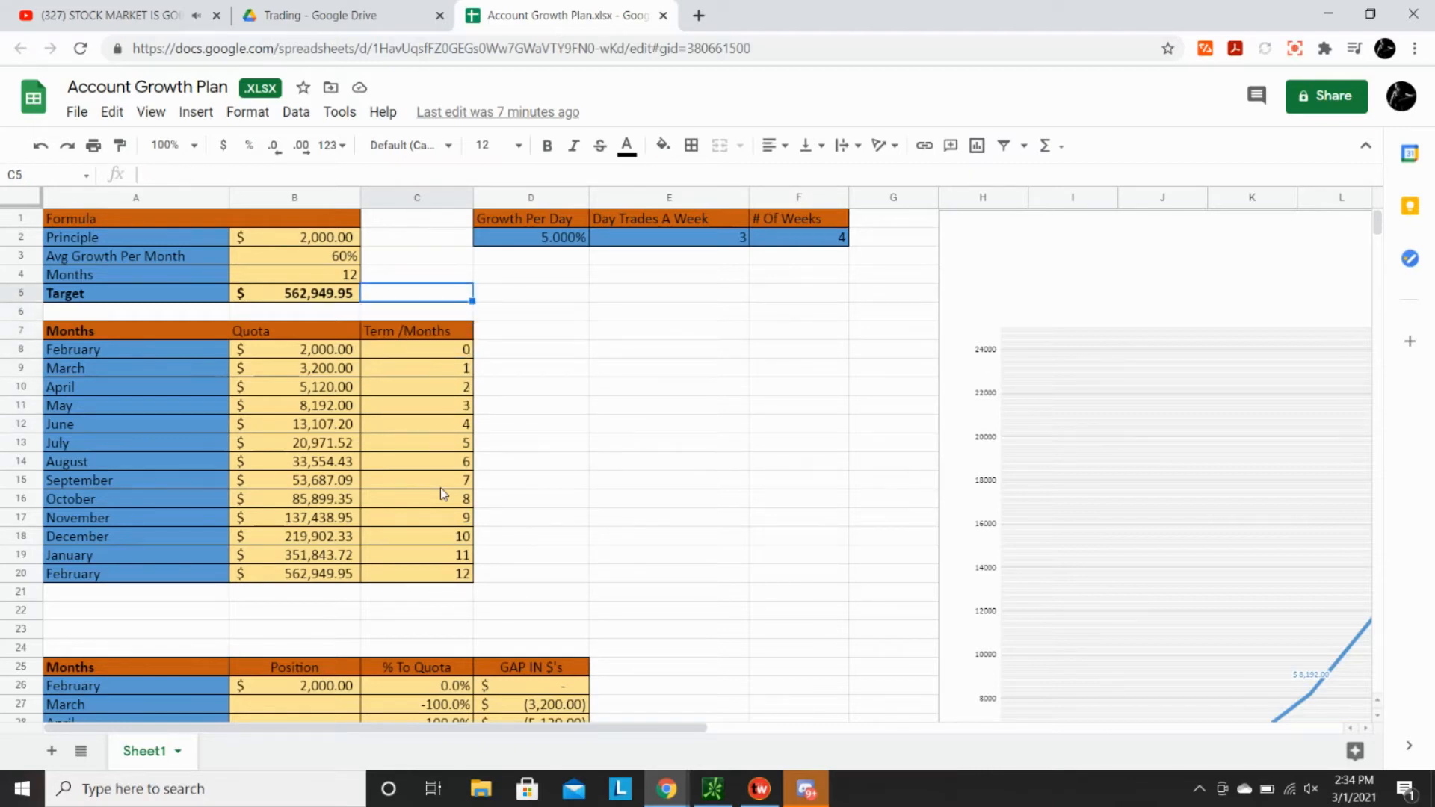
click(417, 276)
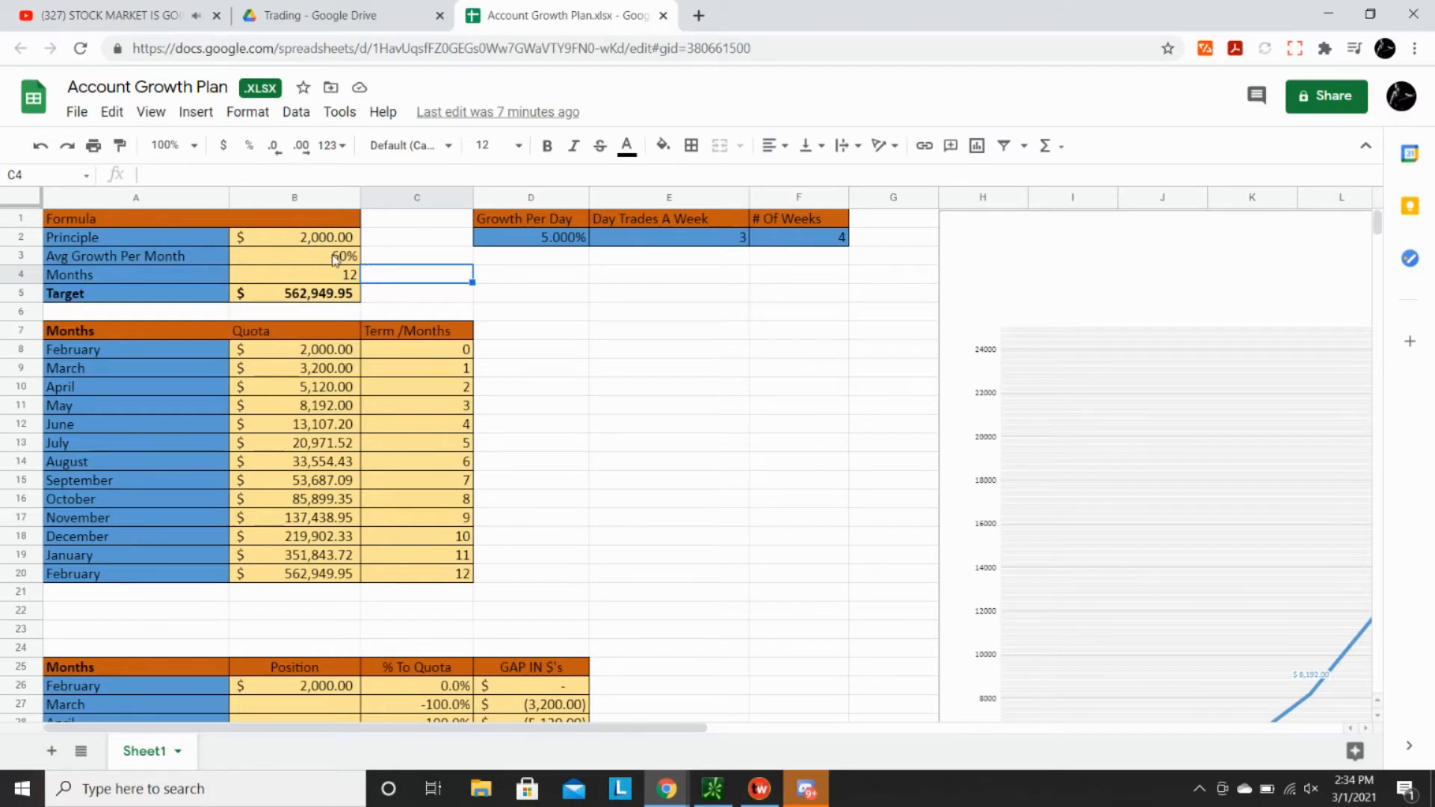
mouse_move(291, 297)
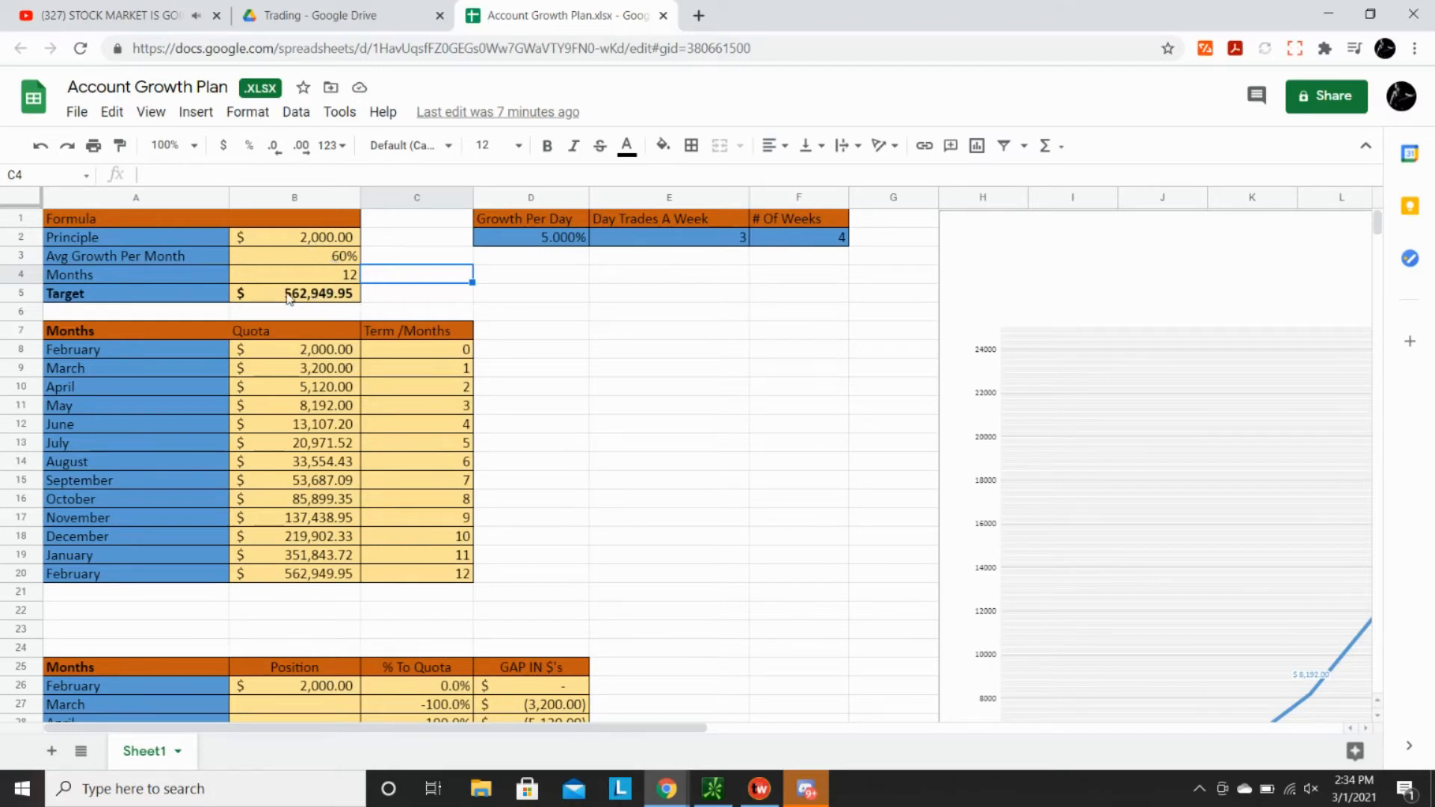
mouse_move(320, 314)
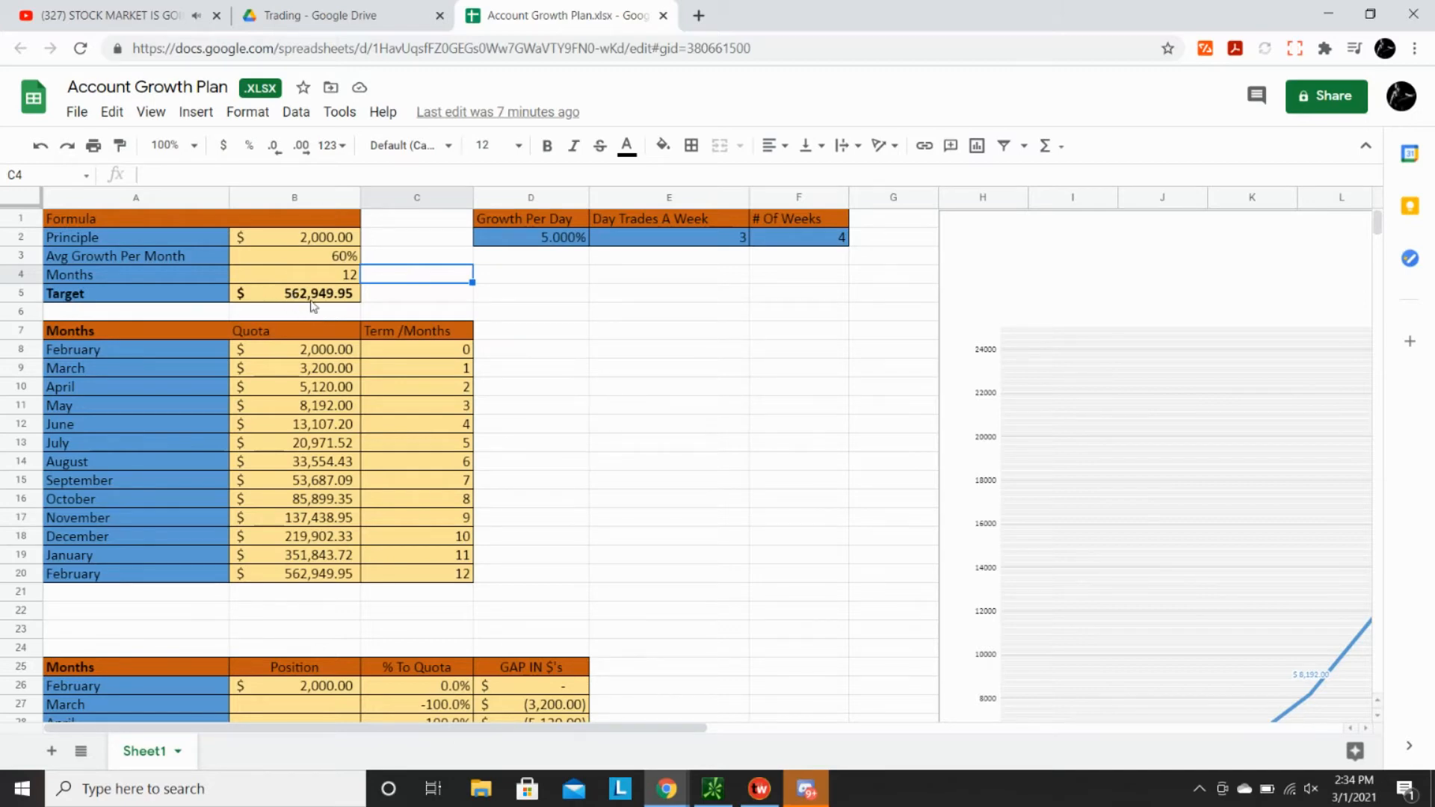
mouse_move(378, 301)
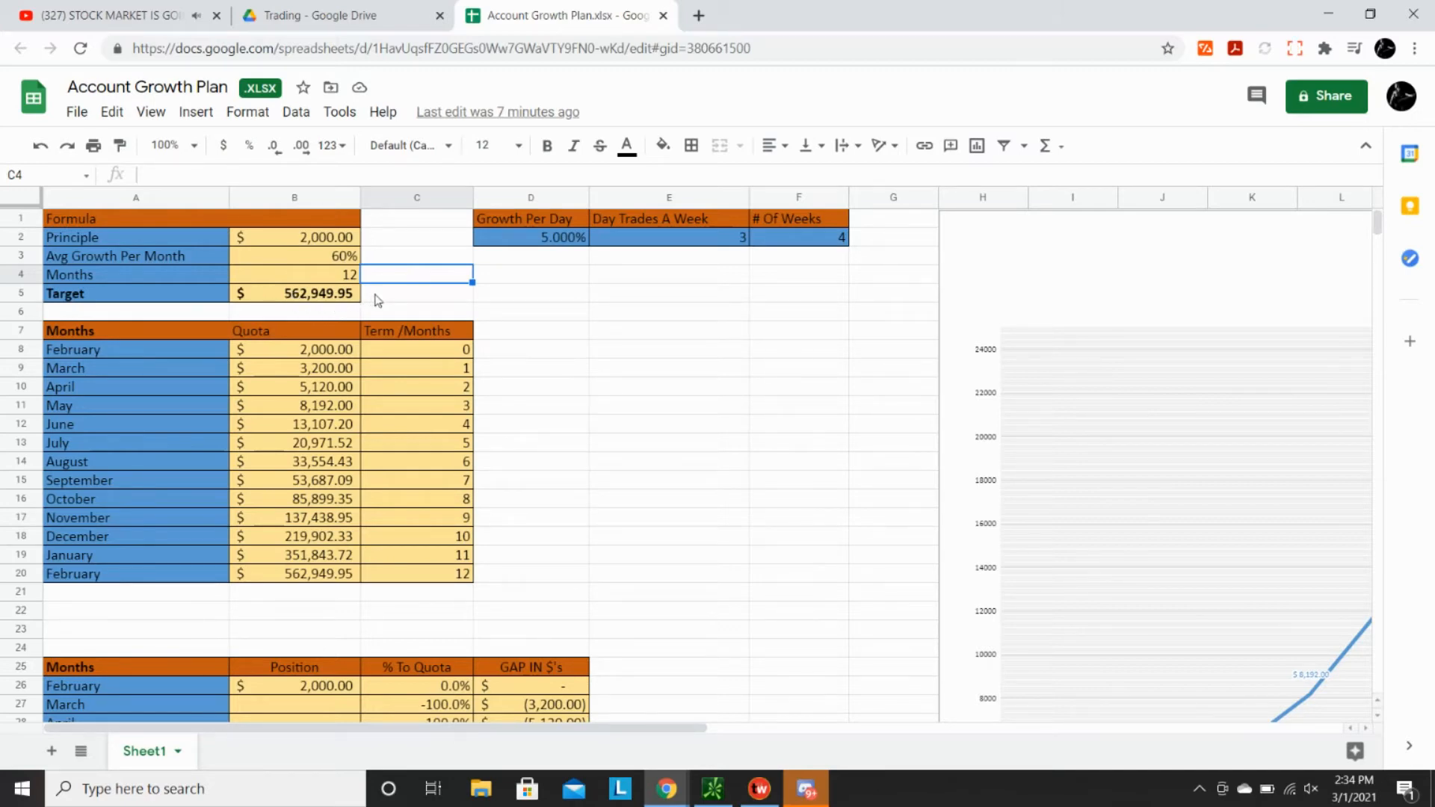
Step: Review the Target and quota formulas, then select the principal cell B2 to lower it to $500
click(295, 293)
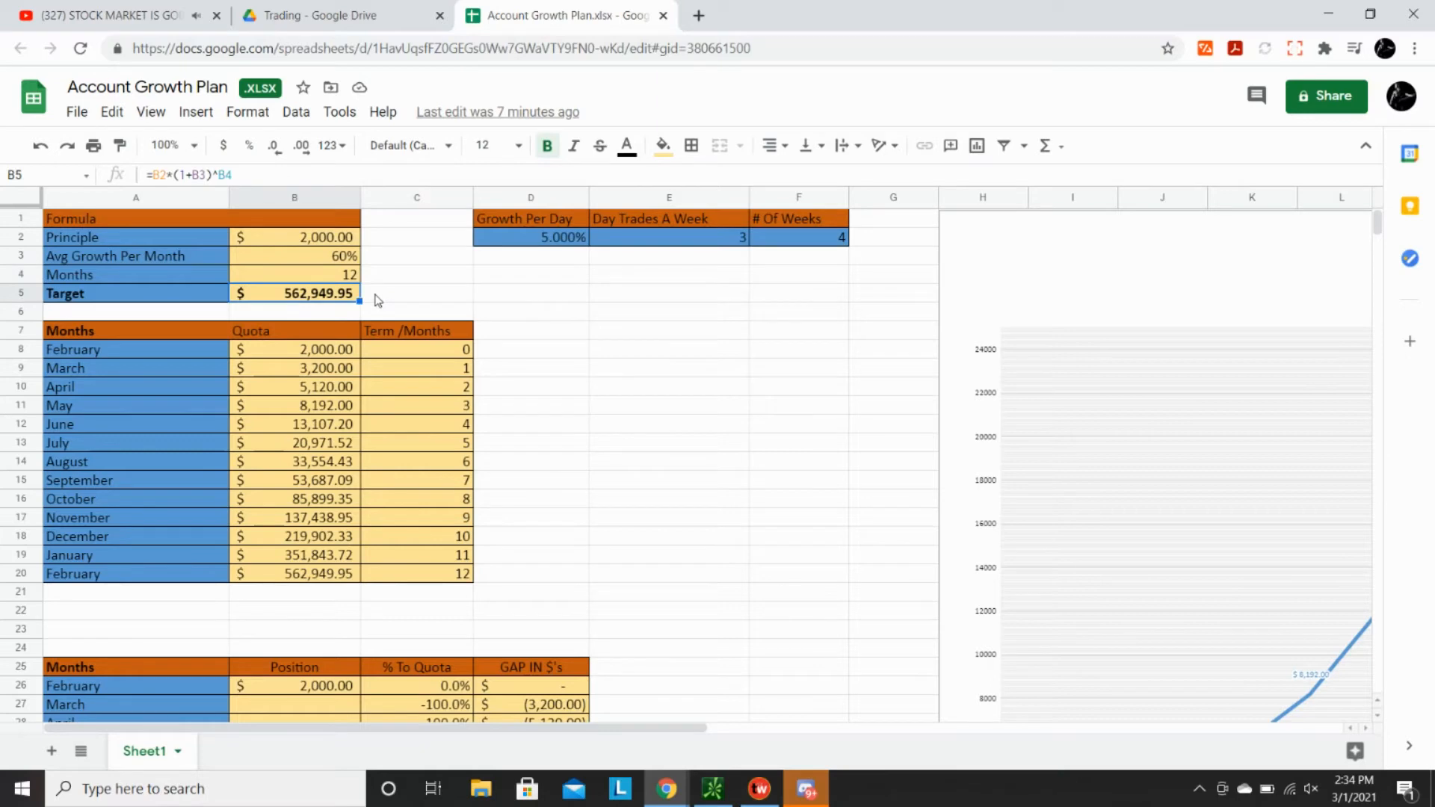
click(294, 331)
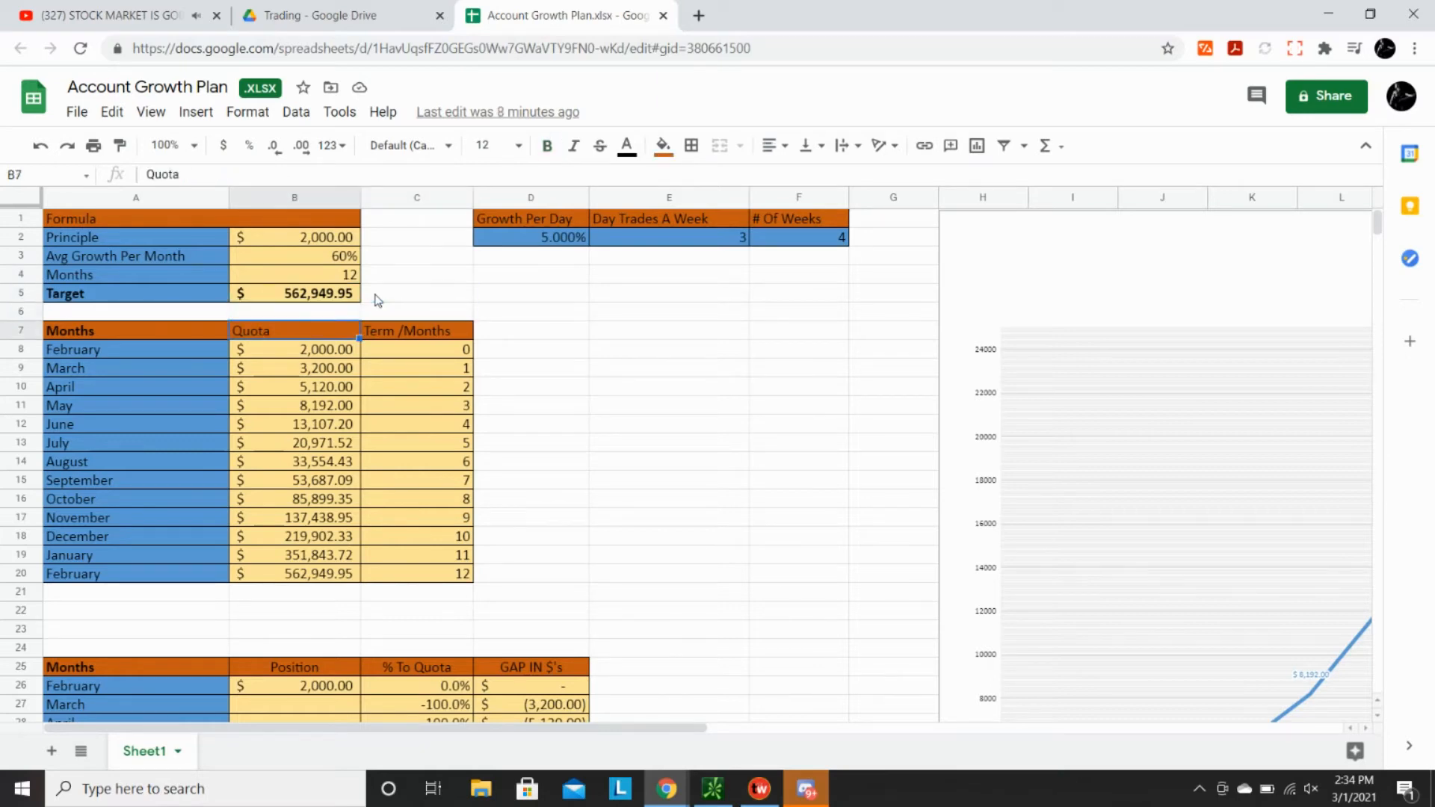
click(294, 480)
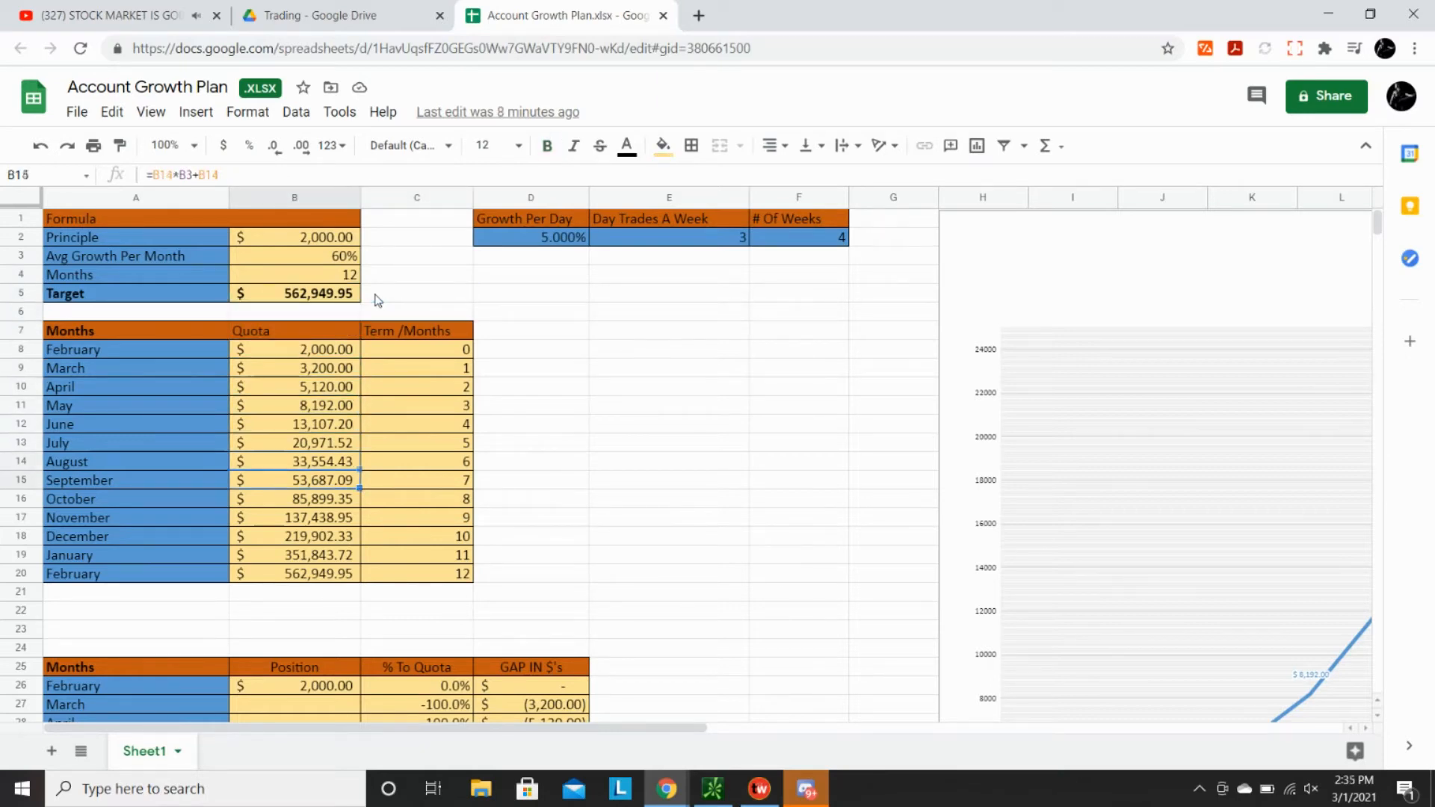
click(295, 349)
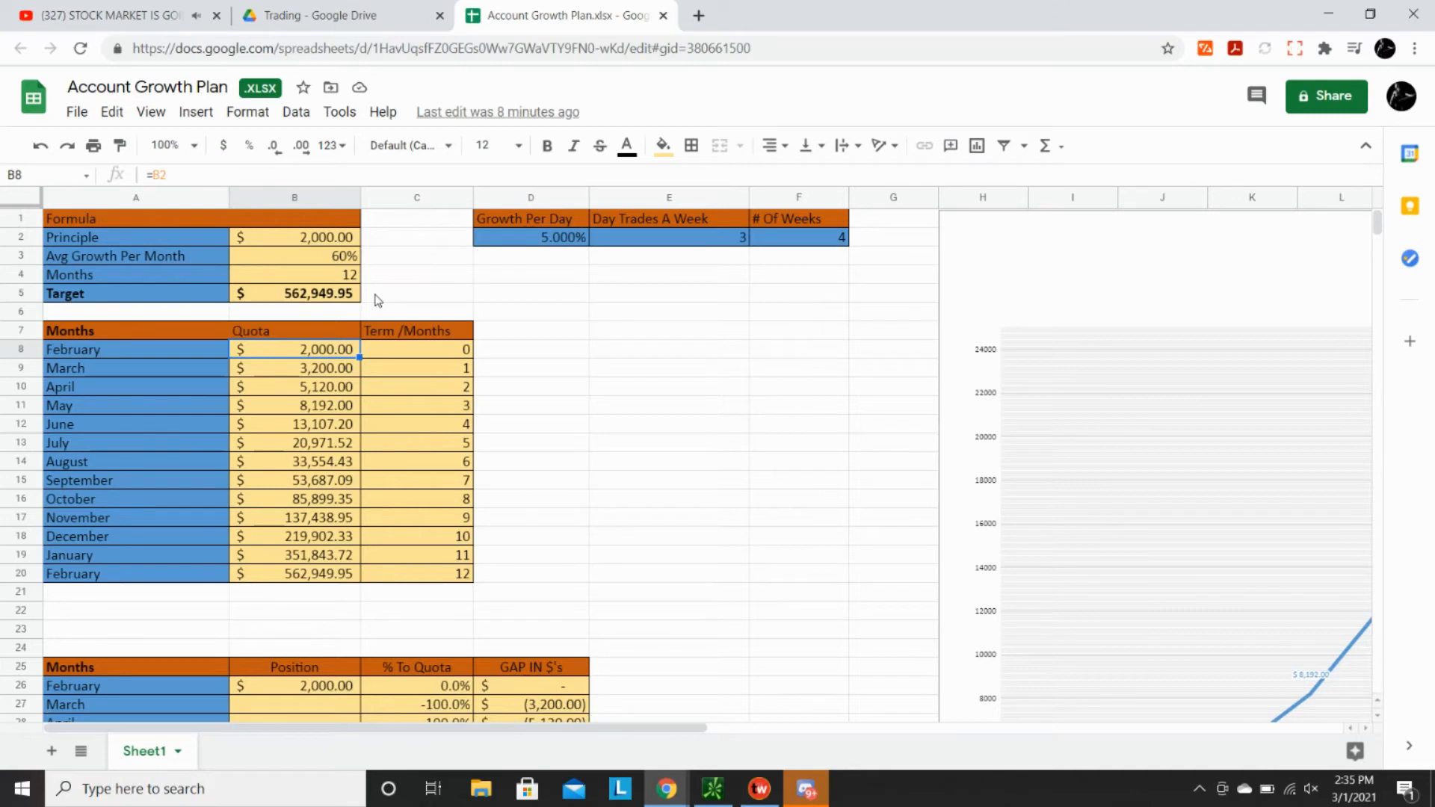
click(295, 238)
text(500)
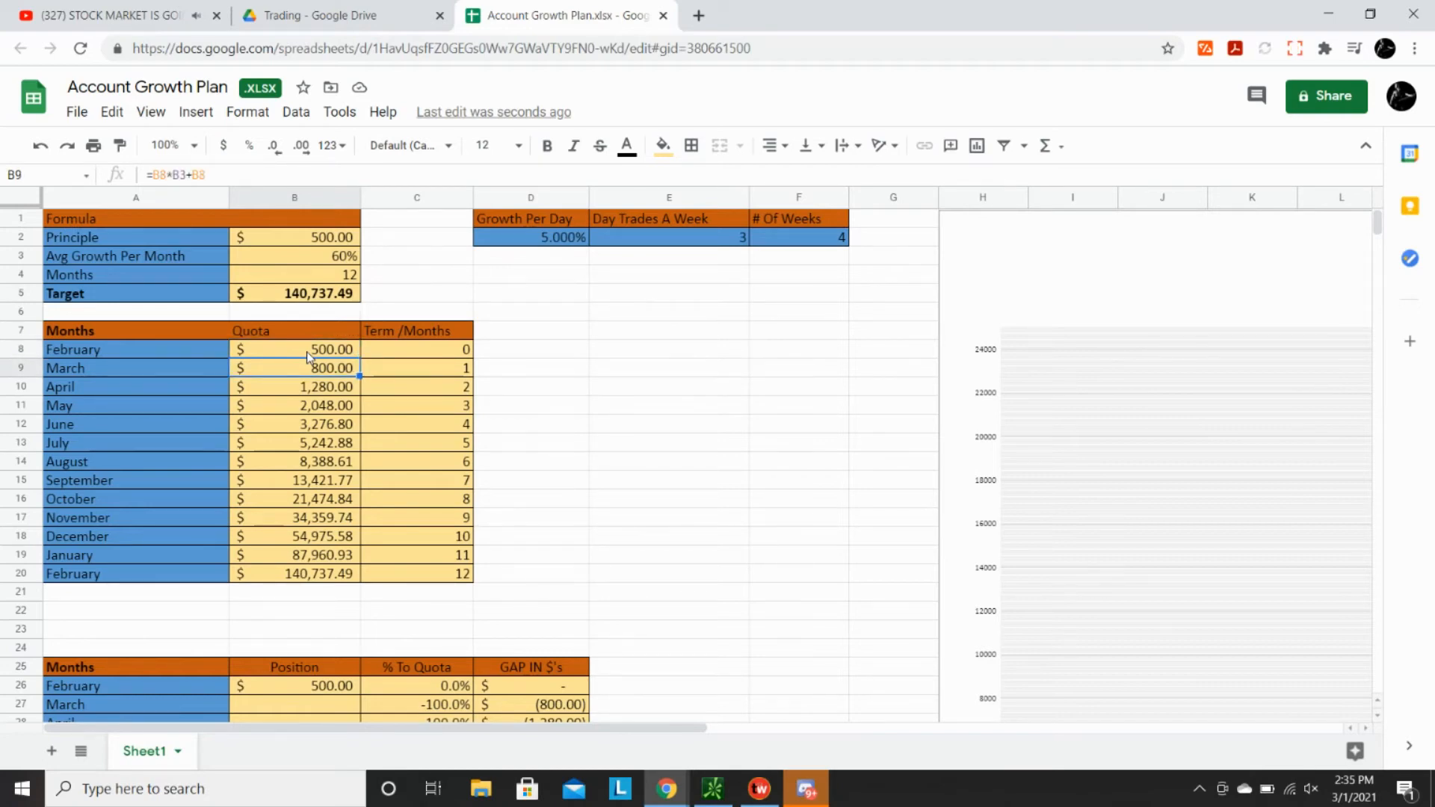
click(295, 386)
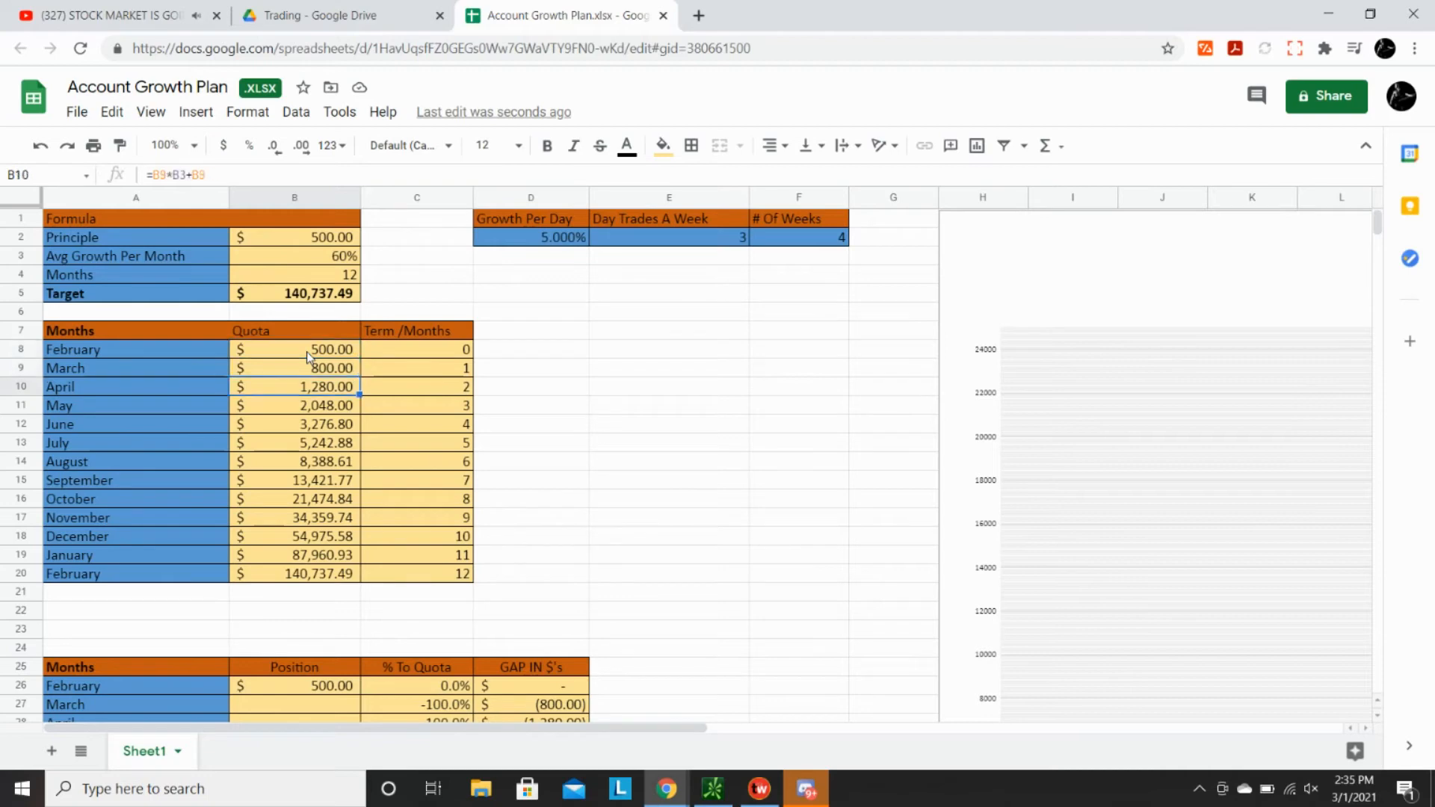
click(295, 499)
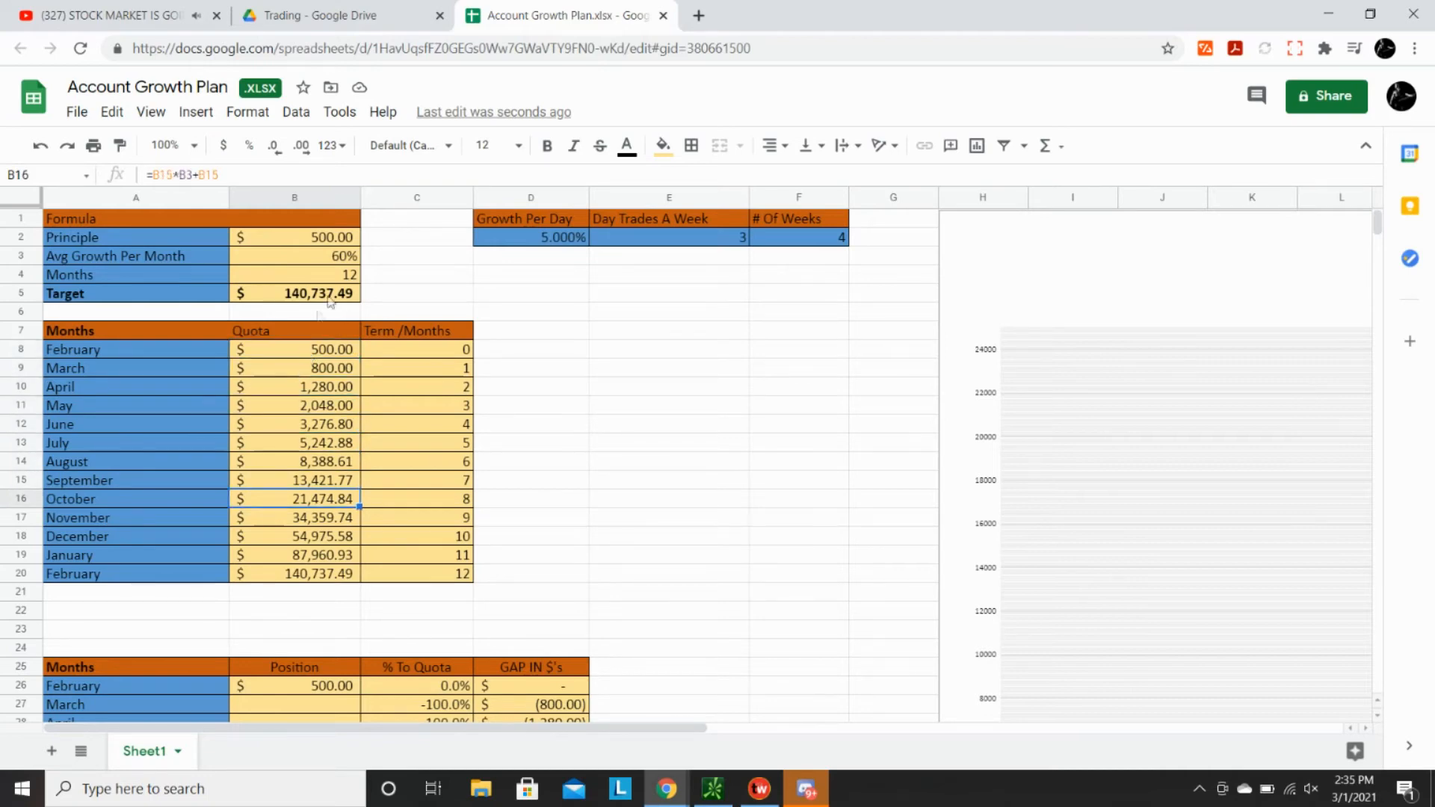
mouse_move(320, 586)
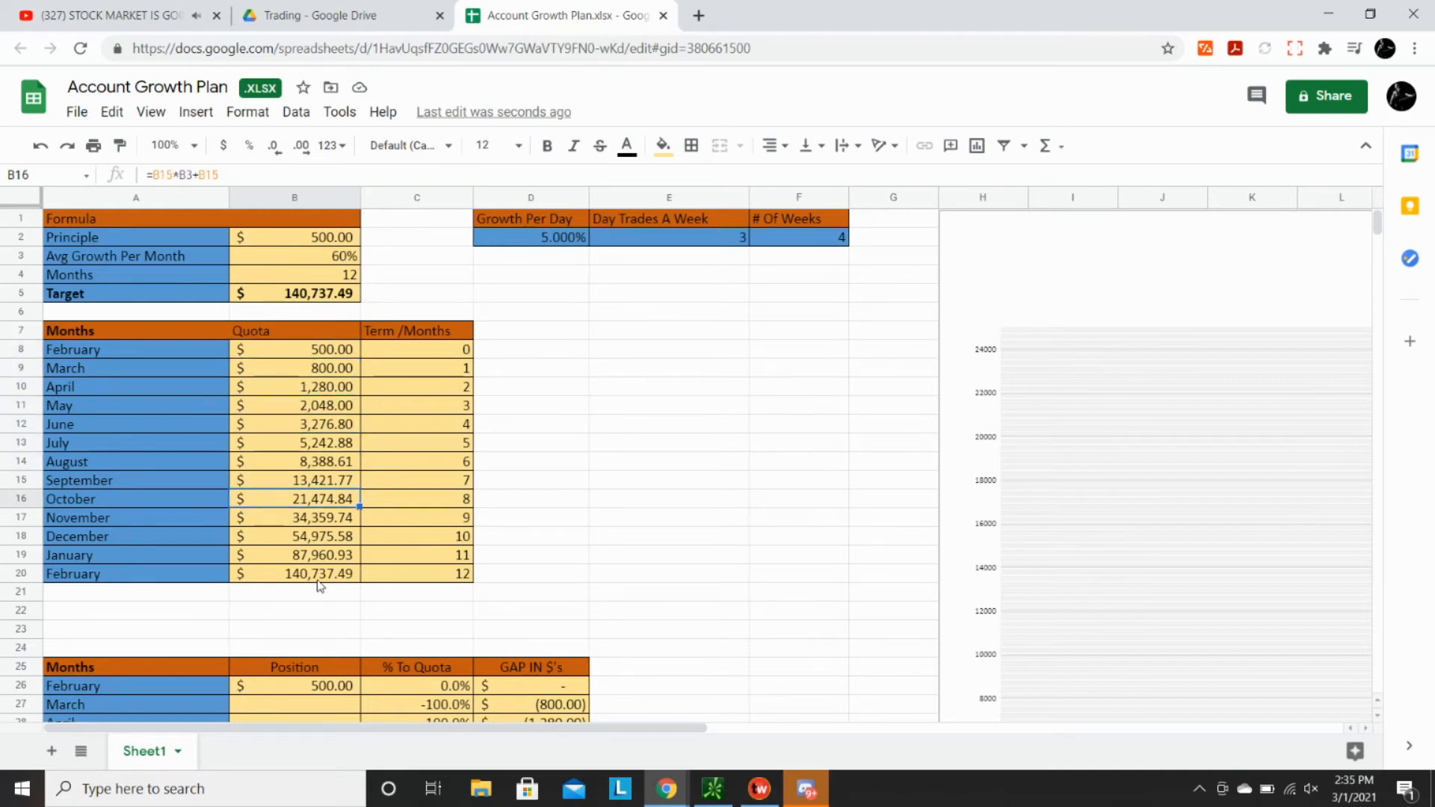
click(294, 555)
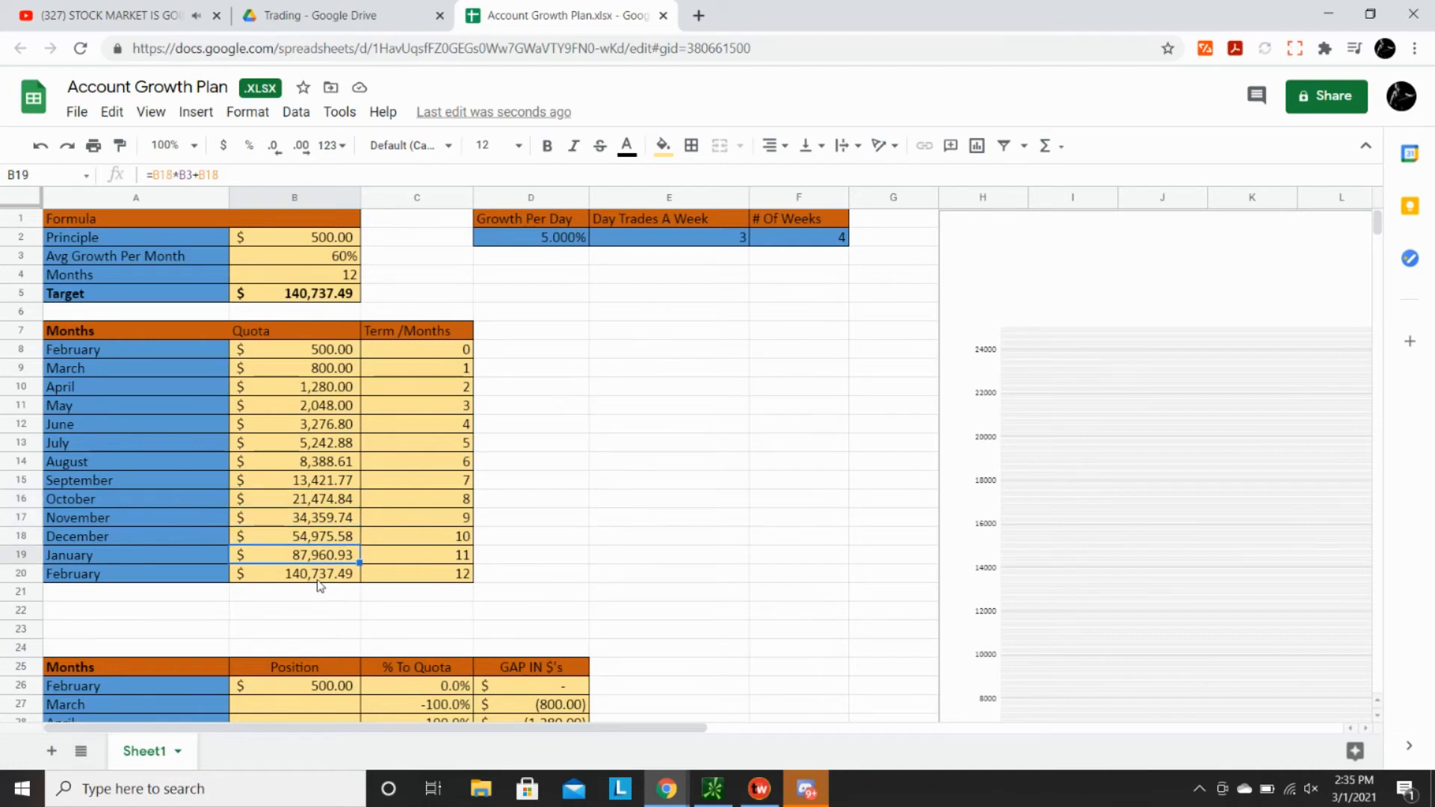
click(294, 537)
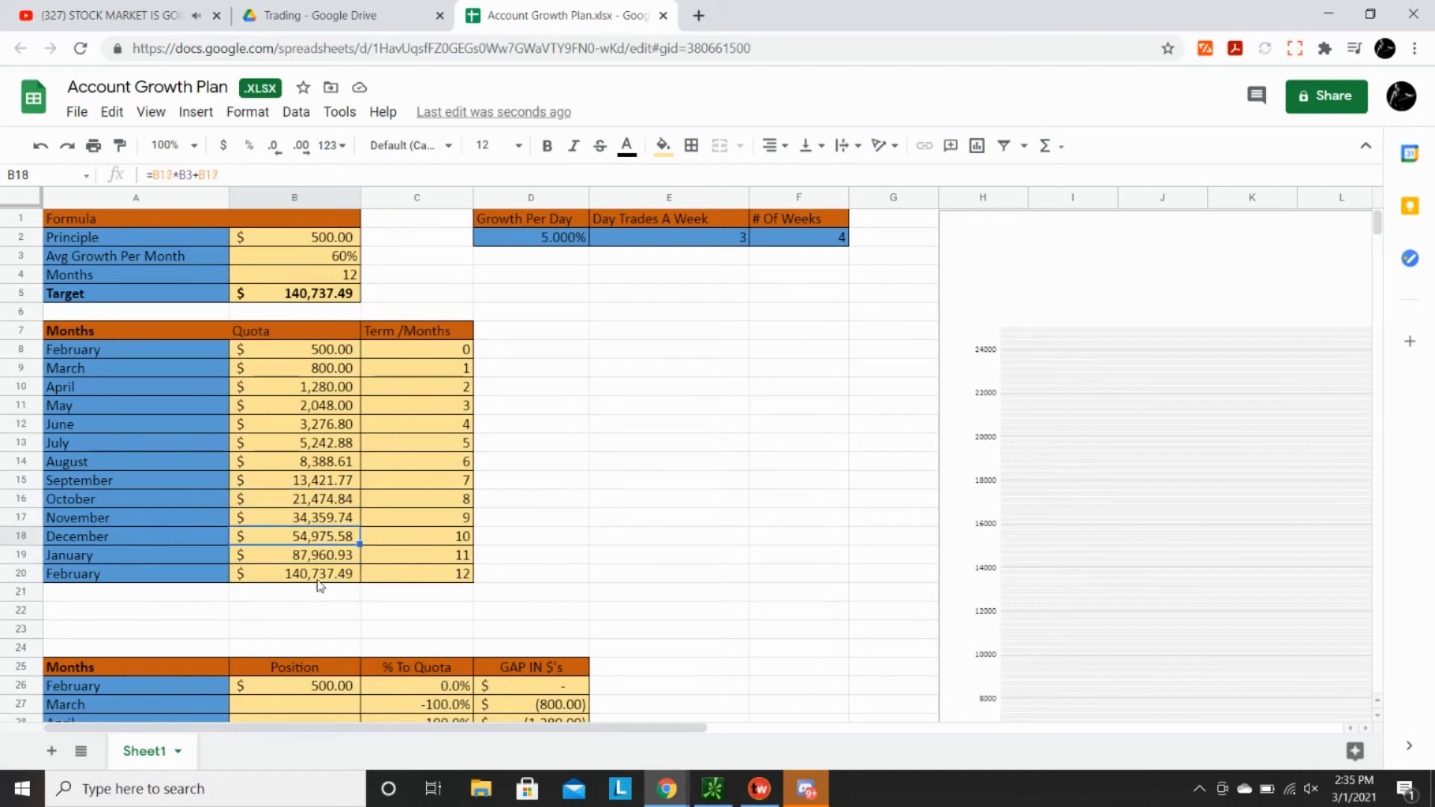
click(294, 367)
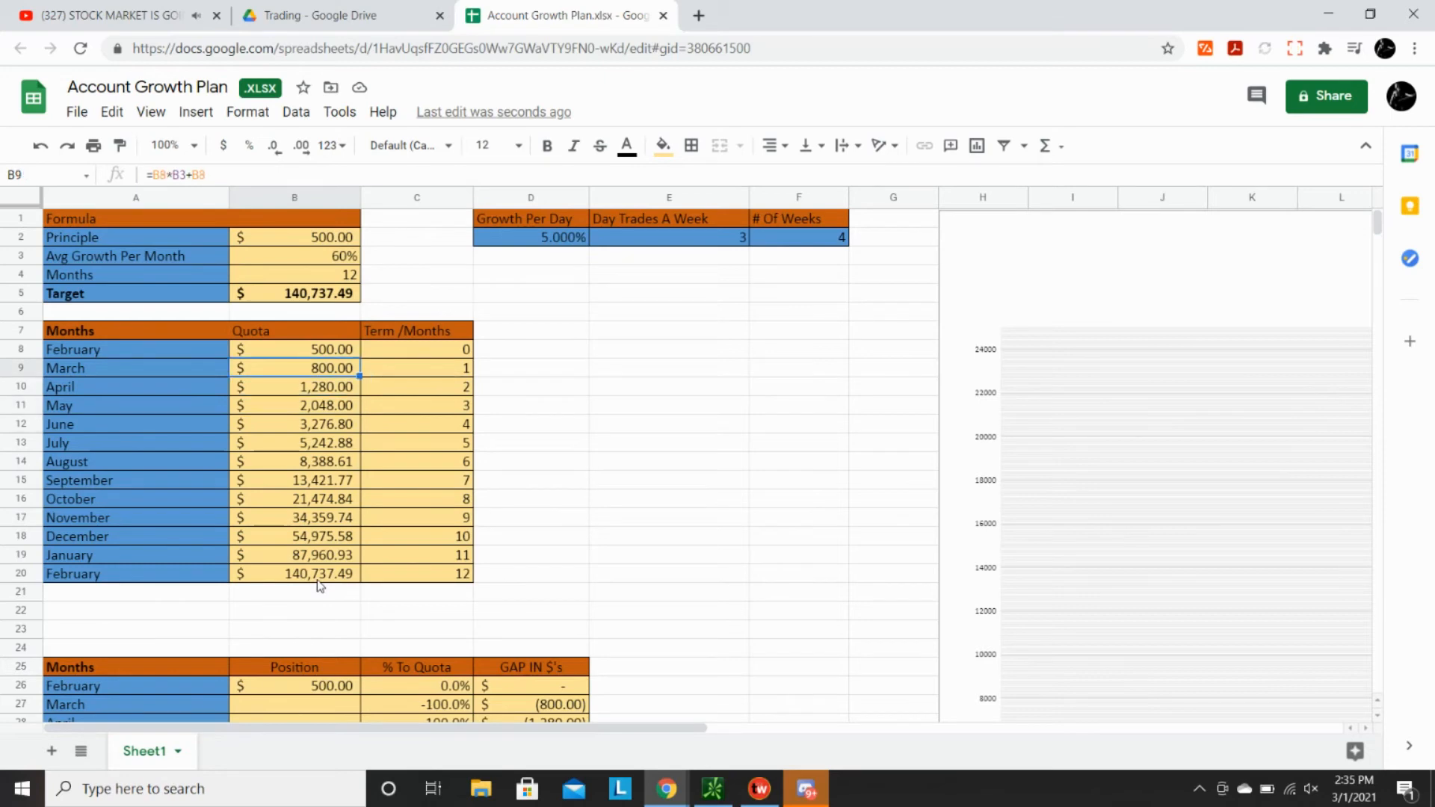
click(294, 293)
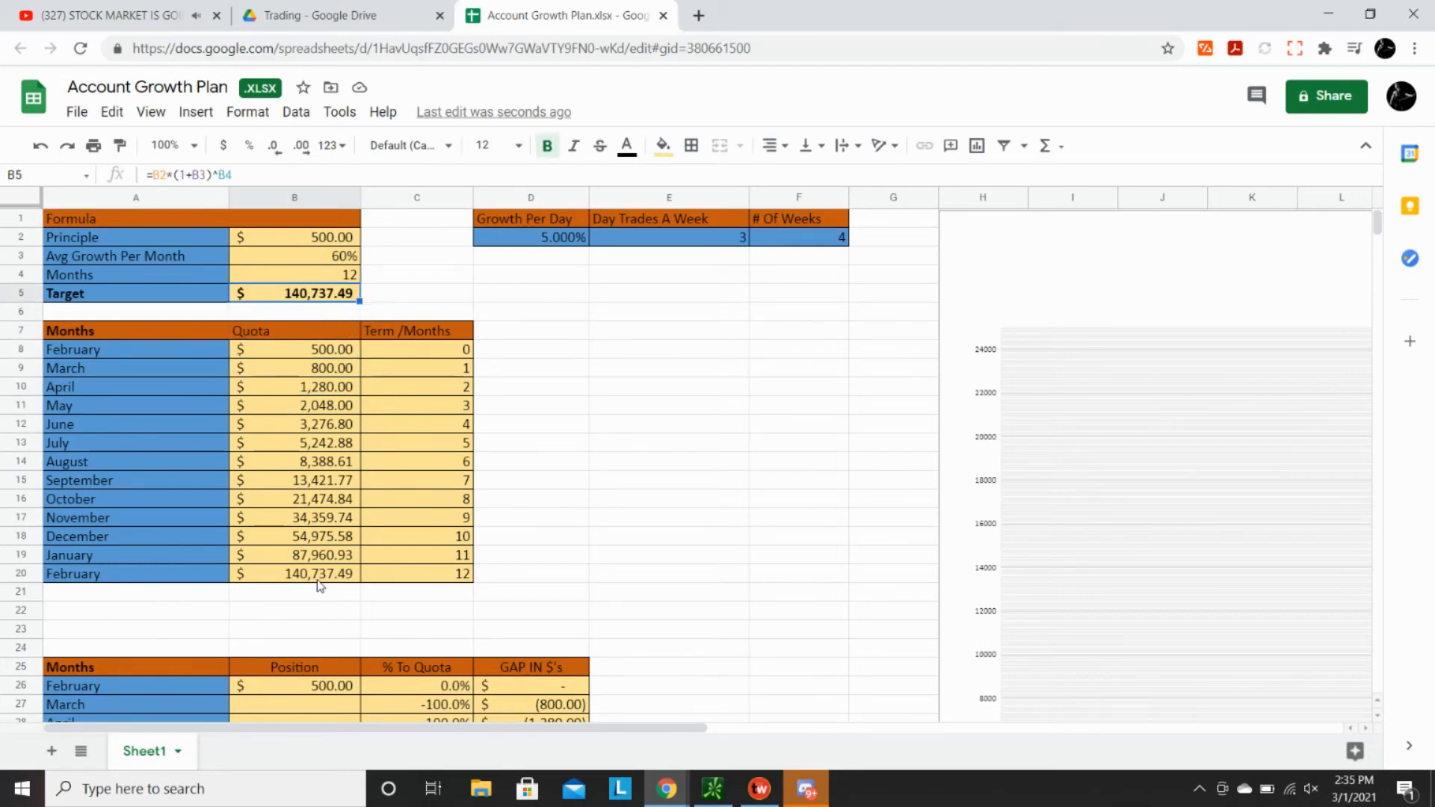
click(295, 255)
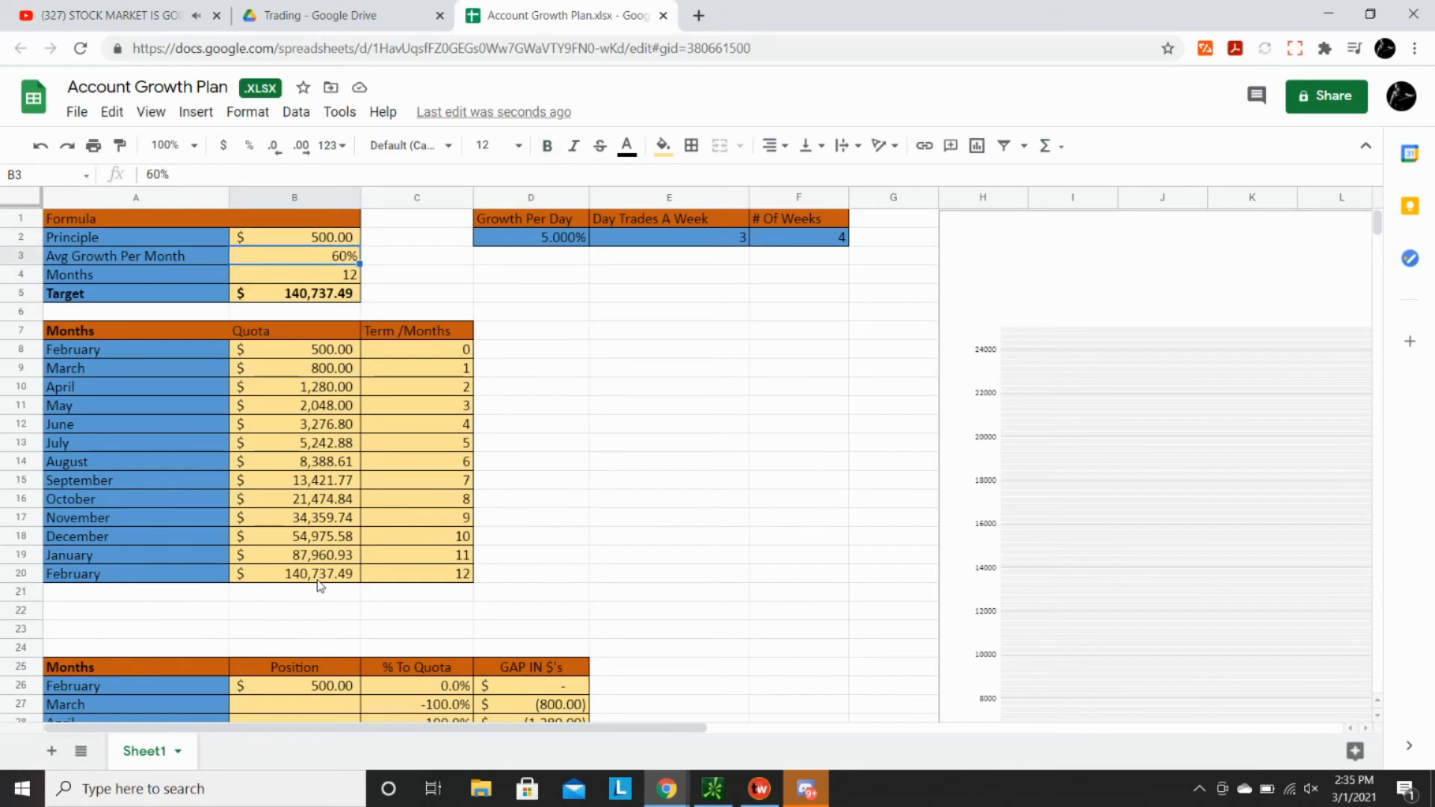
click(294, 275)
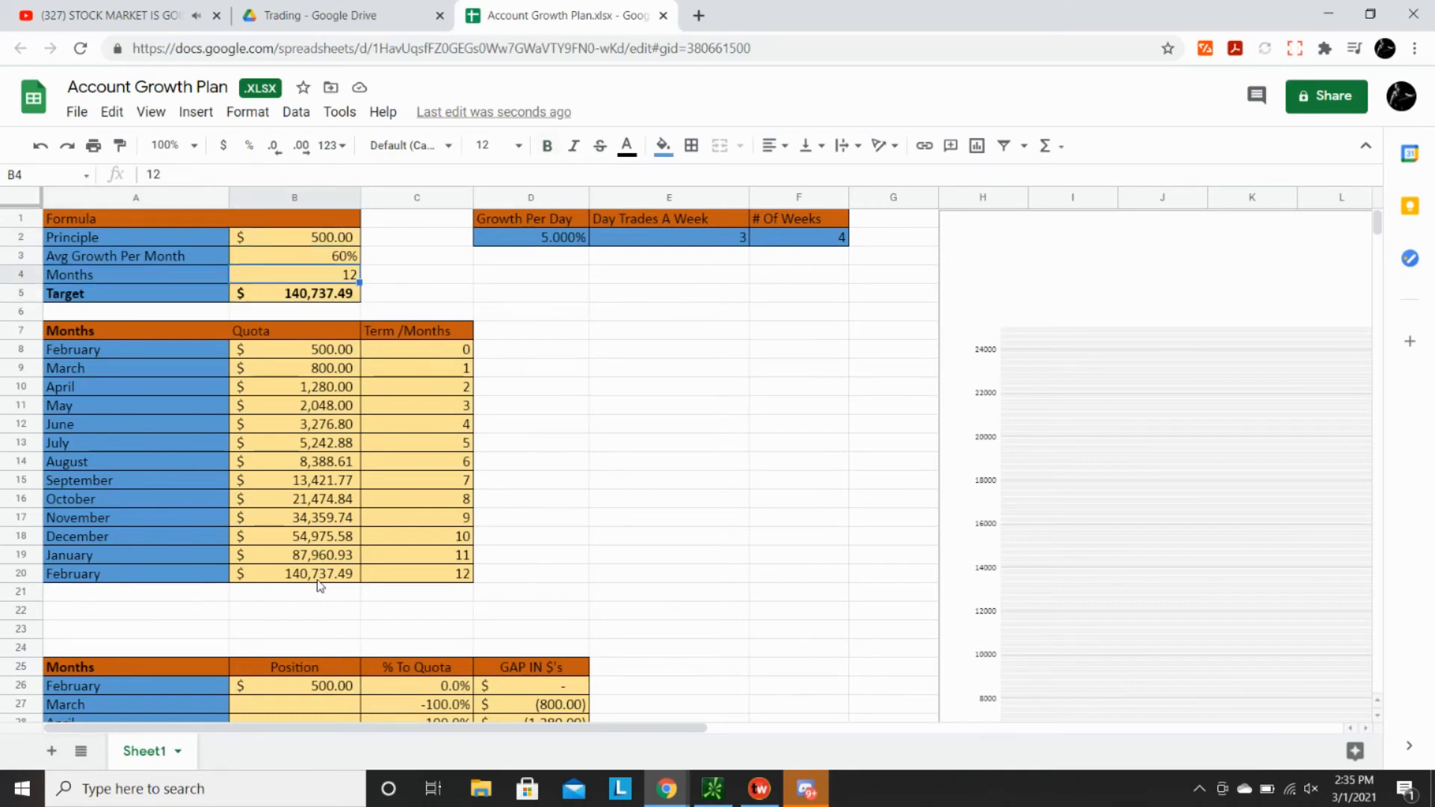
click(295, 293)
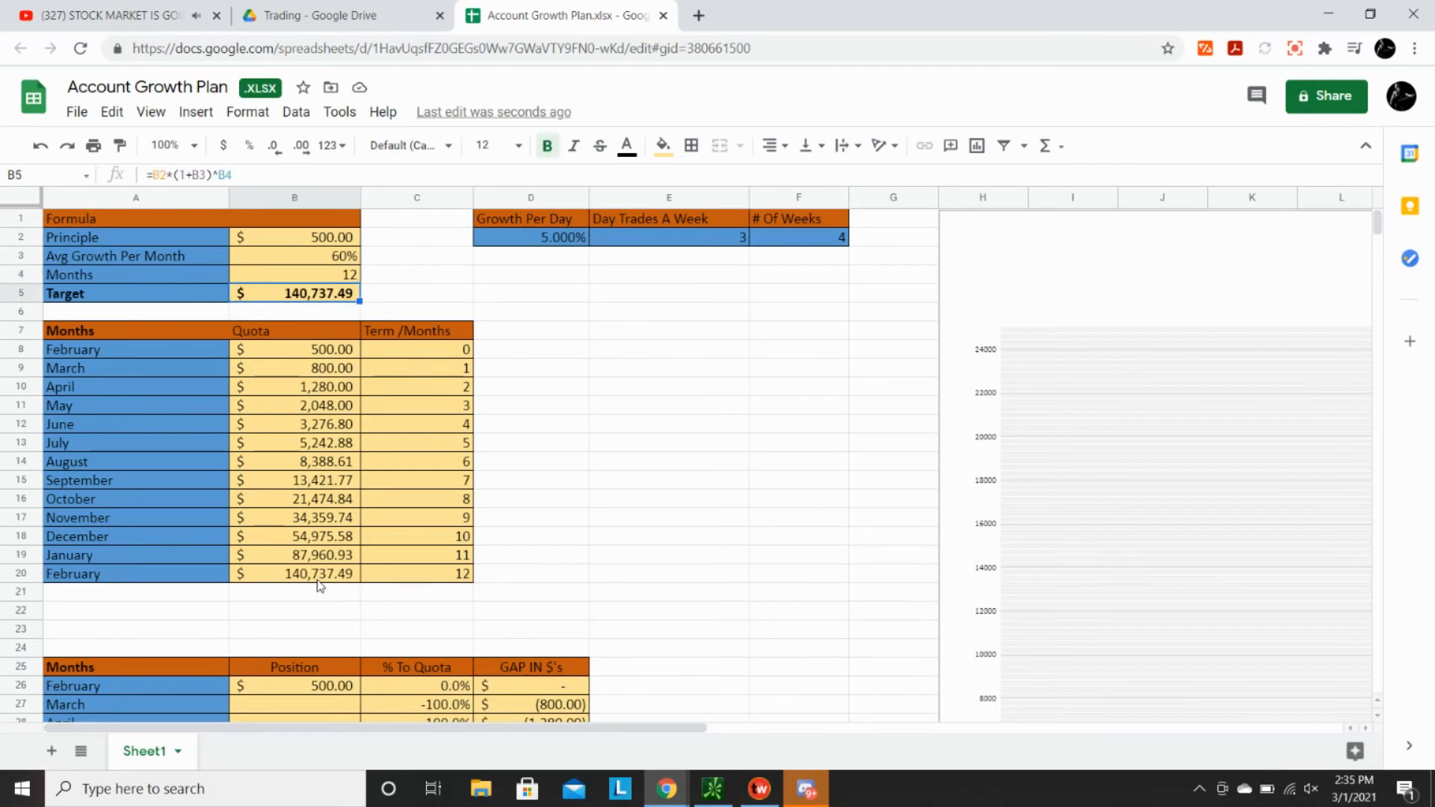
click(294, 275)
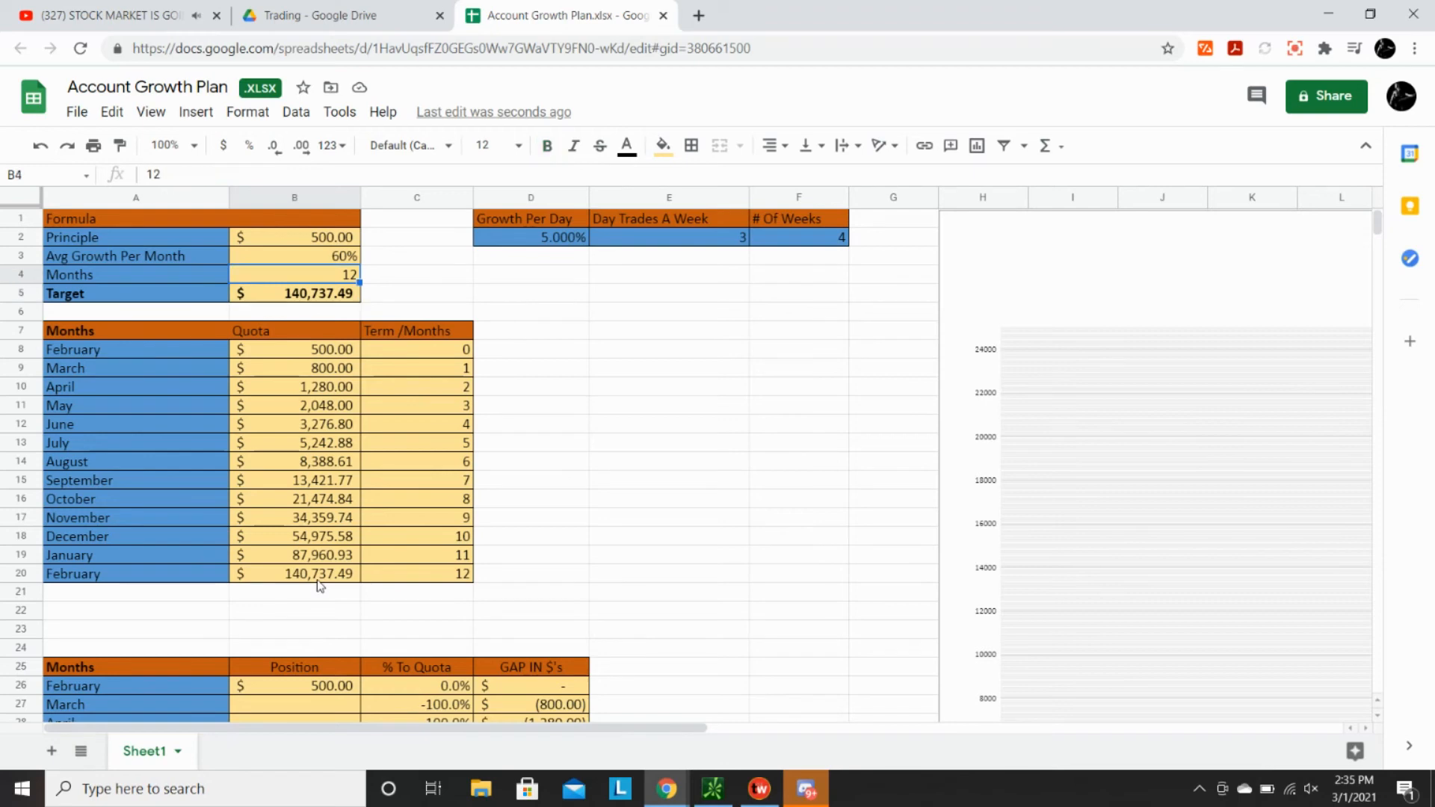
click(295, 256)
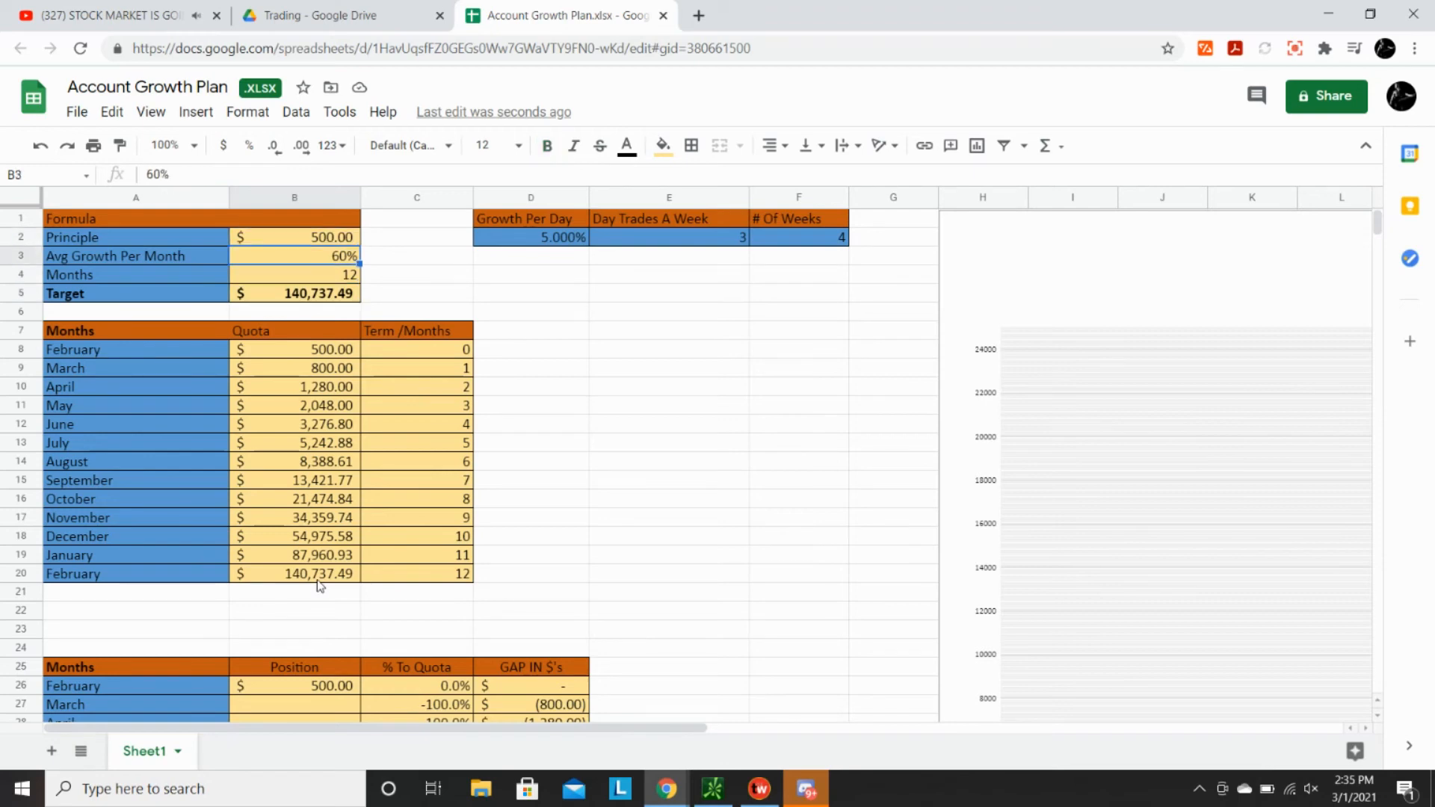
click(295, 293)
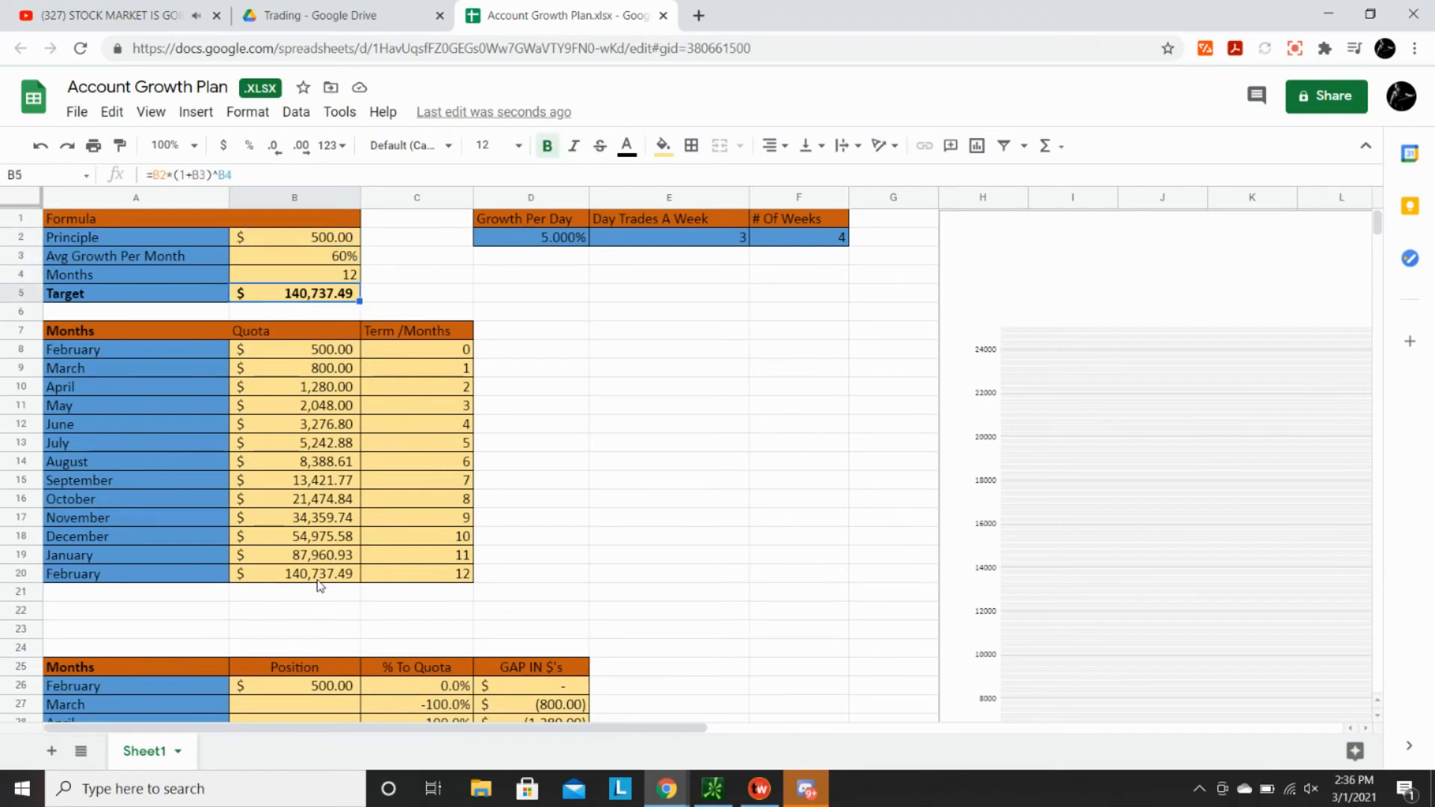